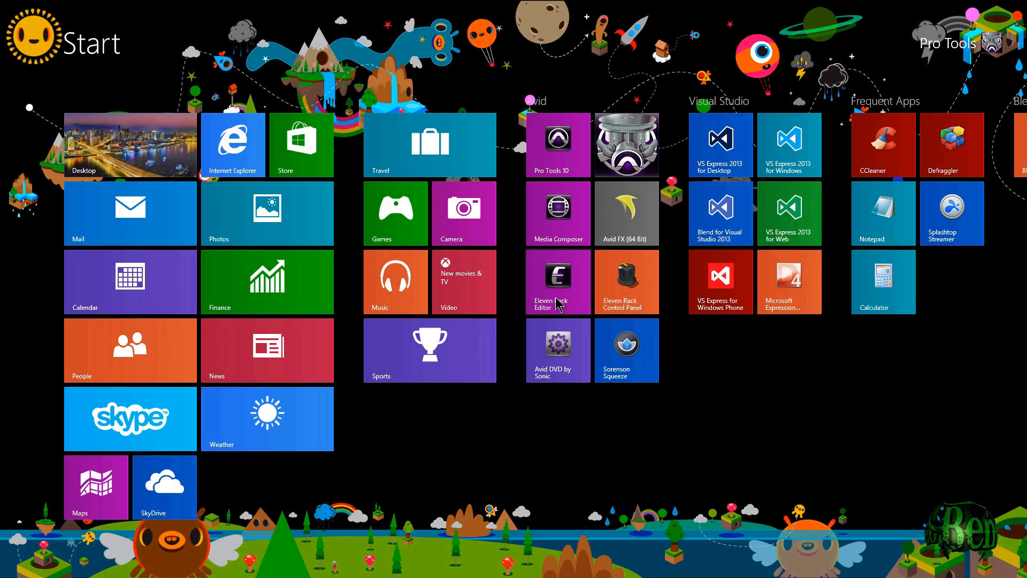
Step: Launch Eleven Rack Editor from the Windows 8.1 desktop shortcut
{"action": "left_click", "coordinate": [557, 282]}
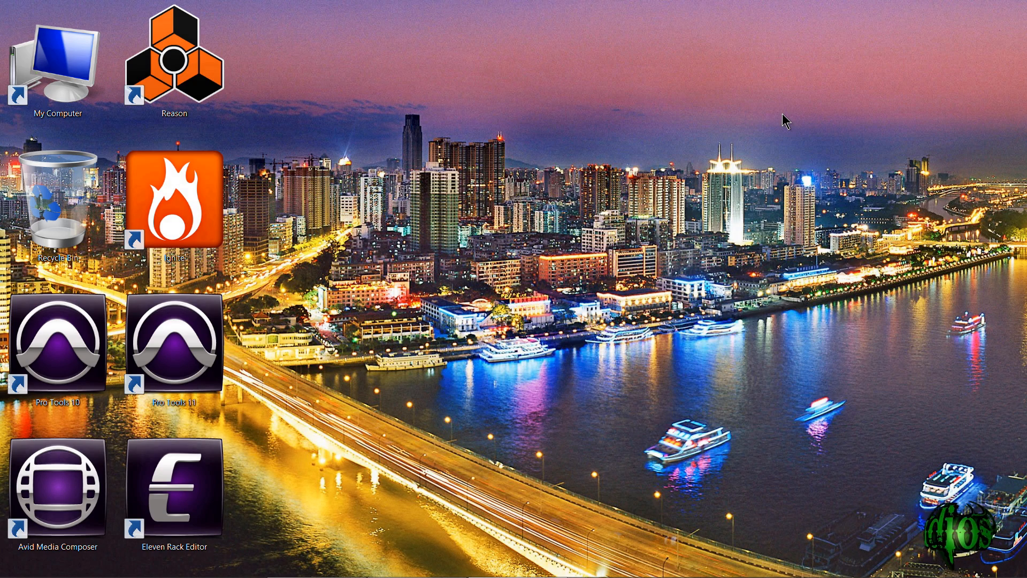
{"action": "double_click", "coordinate": [172, 488]}
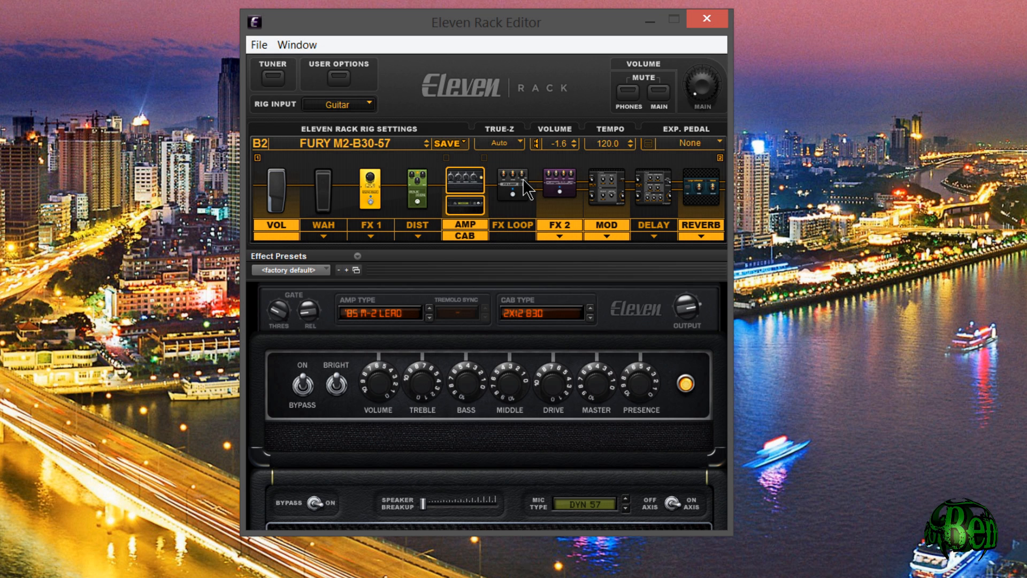
Step: Show the Pro Tools integrated editor's user options and tuner beside the standalone editor
{"action": "left_click", "coordinate": [451, 61]}
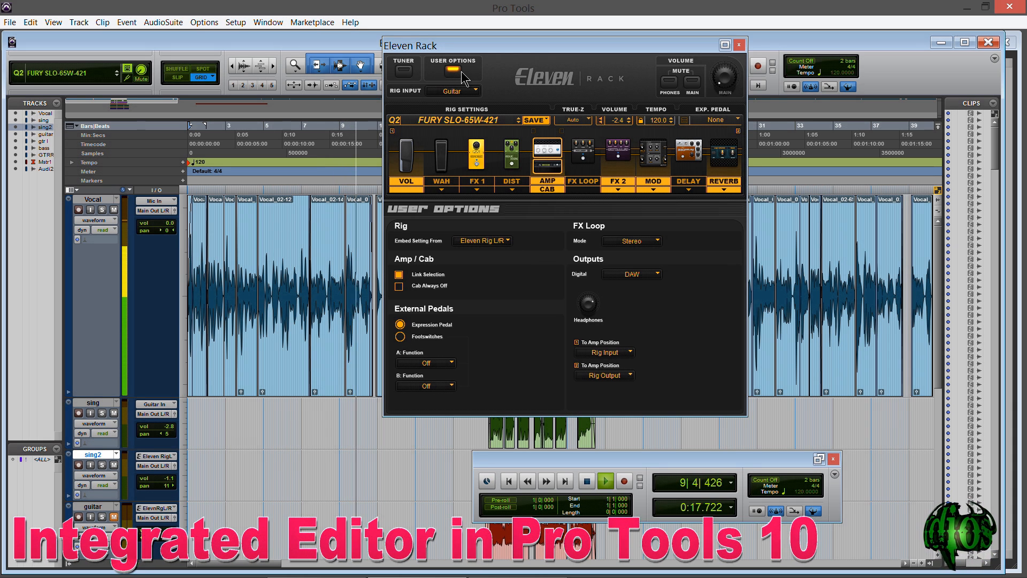
{"action": "left_click", "coordinate": [403, 63]}
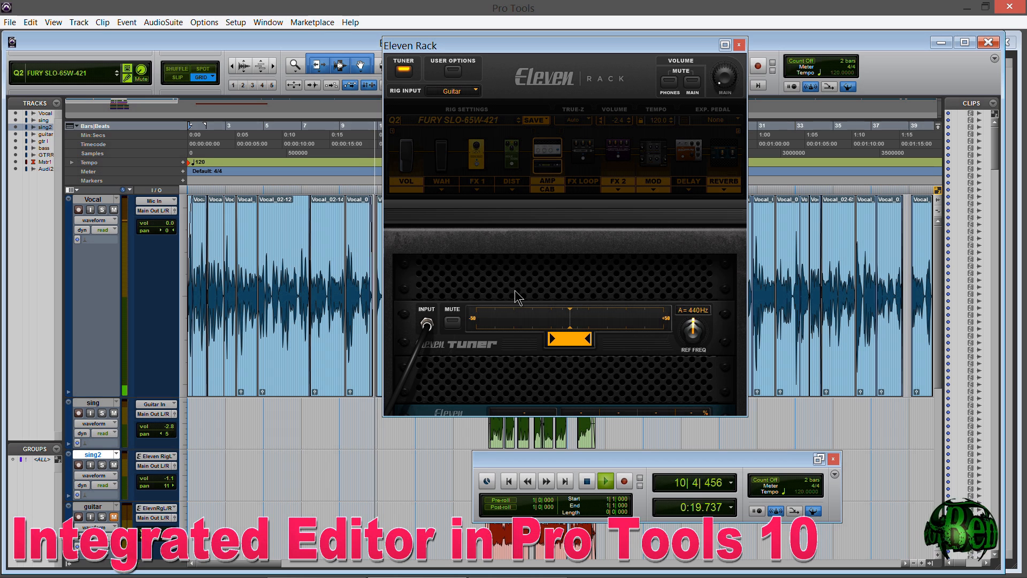
{"action": "left_click", "coordinate": [547, 155]}
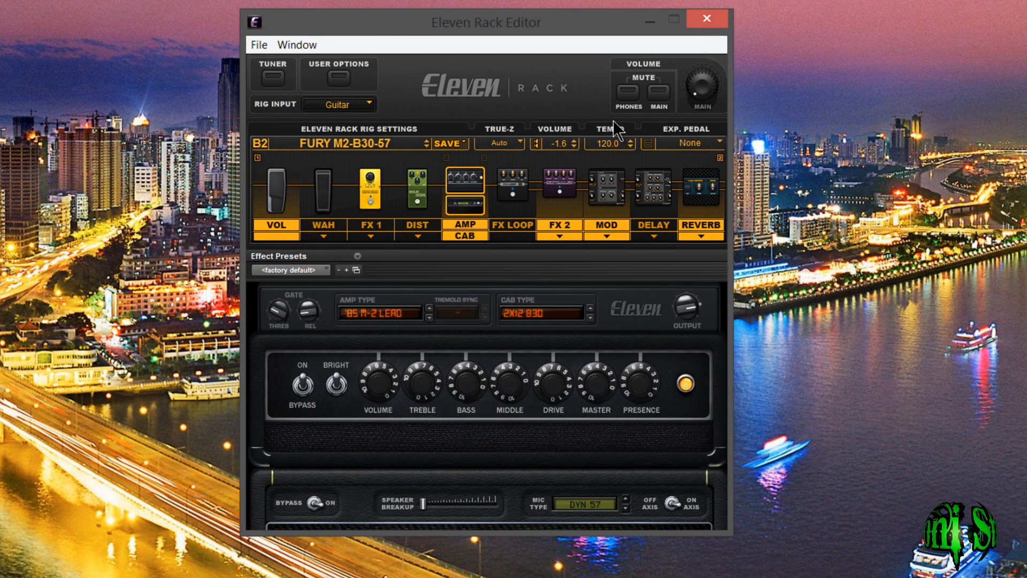
{"action": "mouse_move", "coordinate": [530, 34]}
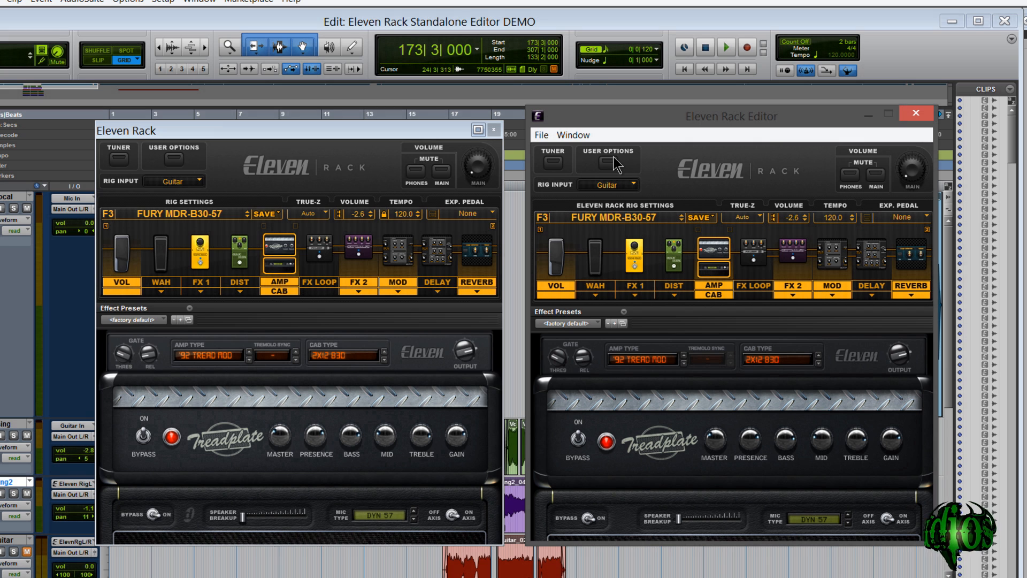
Step: Load rig A3 FURY M2-C30-409 and return to the Pro Tools Edit window alone
{"action": "left_click", "coordinate": [607, 160]}
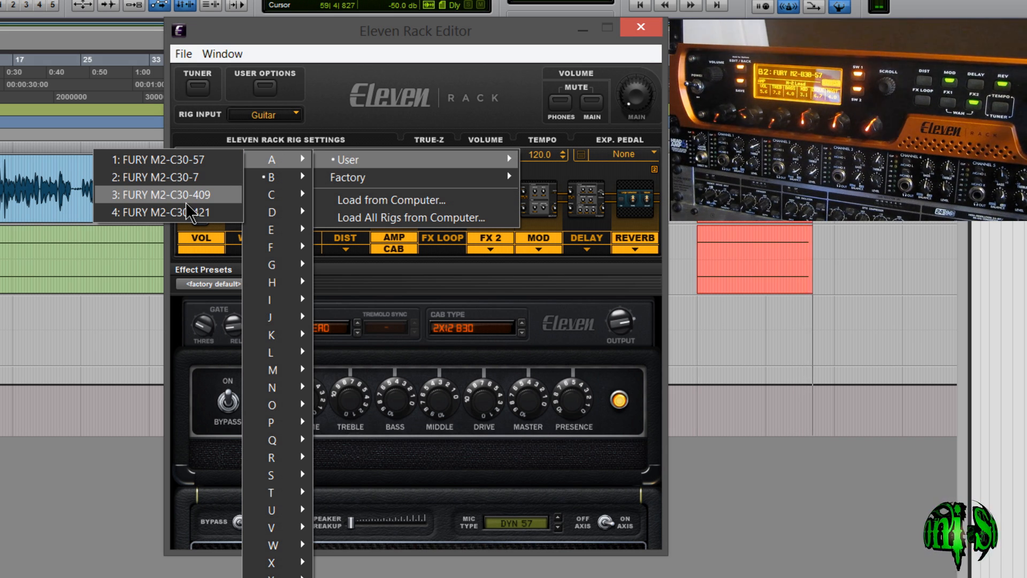
{"action": "left_click", "coordinate": [166, 194]}
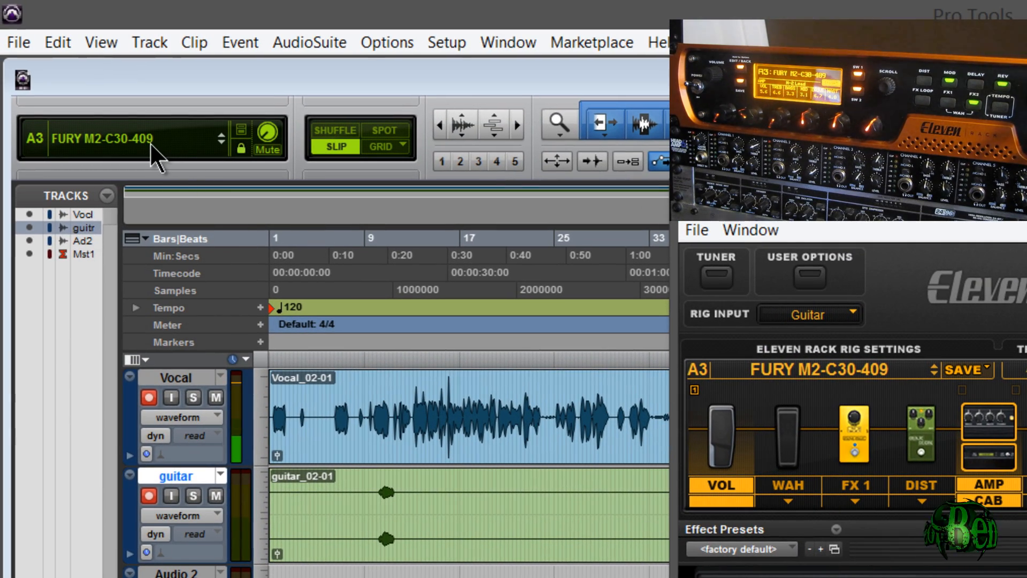
{"action": "mouse_move", "coordinate": [151, 139]}
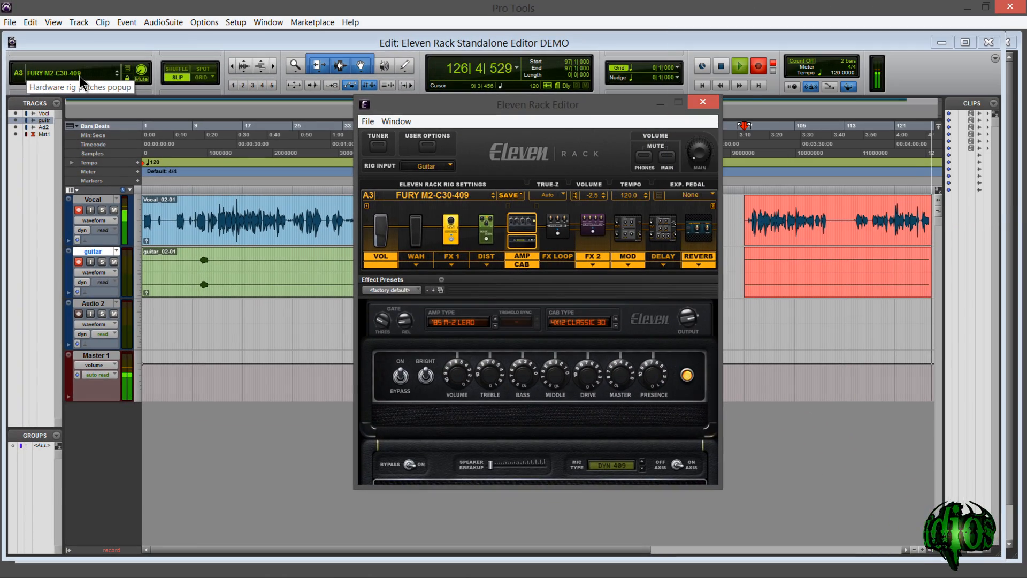
{"action": "left_click", "coordinate": [702, 102]}
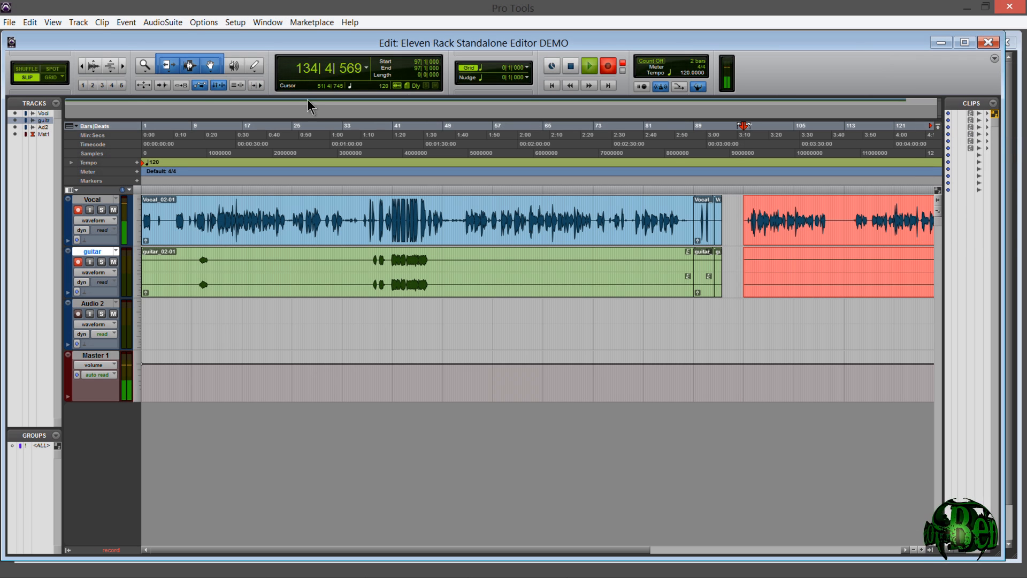
Step: Bring the standalone editor back in front with the rig list open at bank S
{"action": "left_click", "coordinate": [995, 58]}
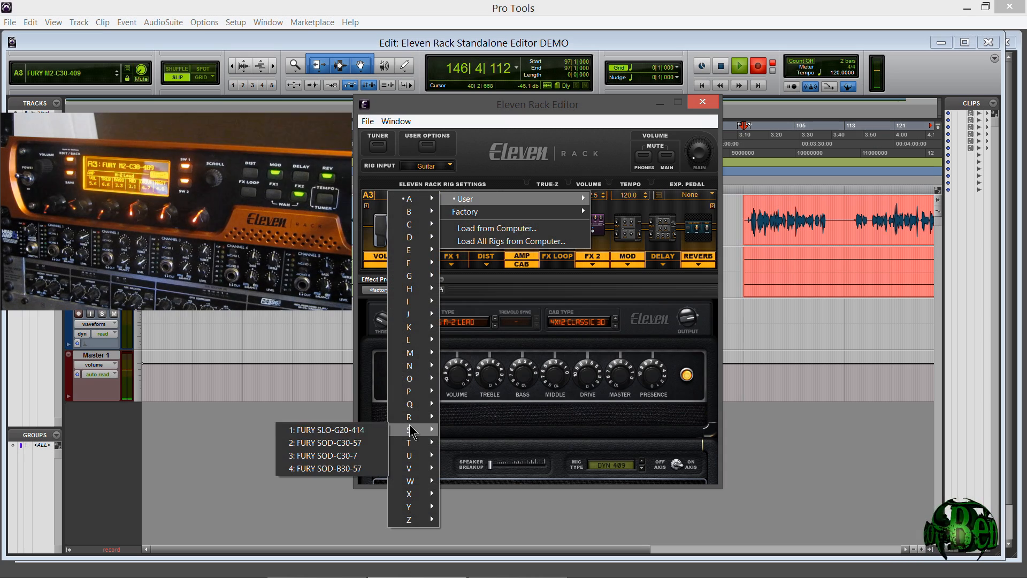
Step: Load rig S1 FURY SLO-G20-414 and turn down its FX 2 Flanger pre-delay
{"action": "left_click", "coordinate": [327, 430]}
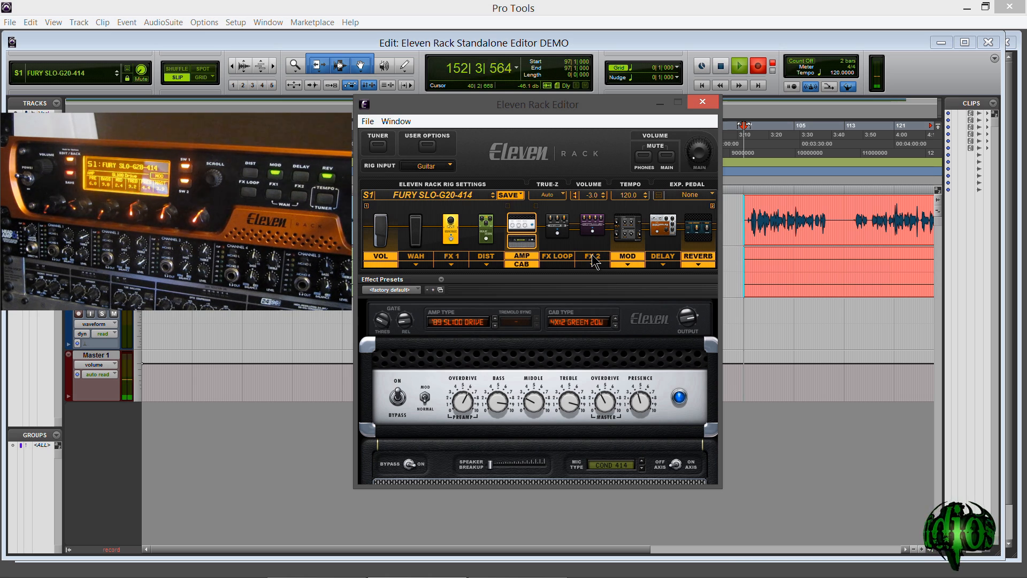
{"action": "left_click", "coordinate": [592, 229]}
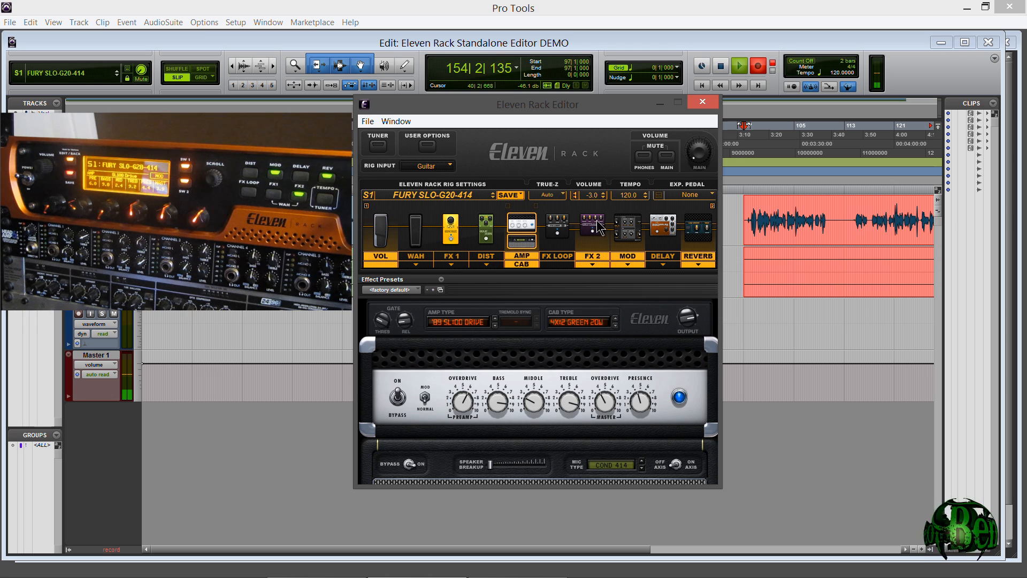
{"action": "left_click", "coordinate": [591, 229]}
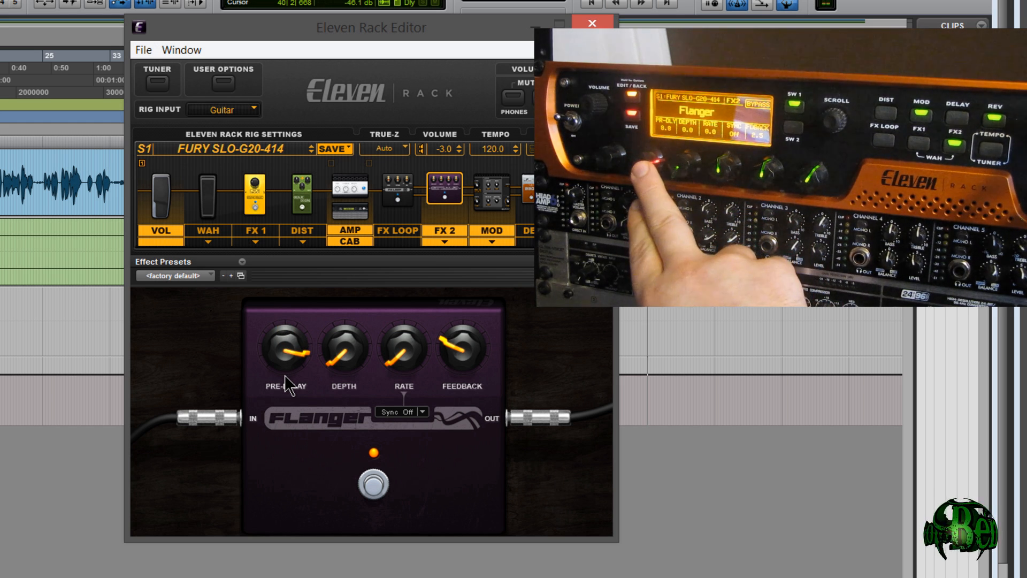
{"action": "left_click_drag", "start_coordinate": [285, 347], "coordinate": [288, 328]}
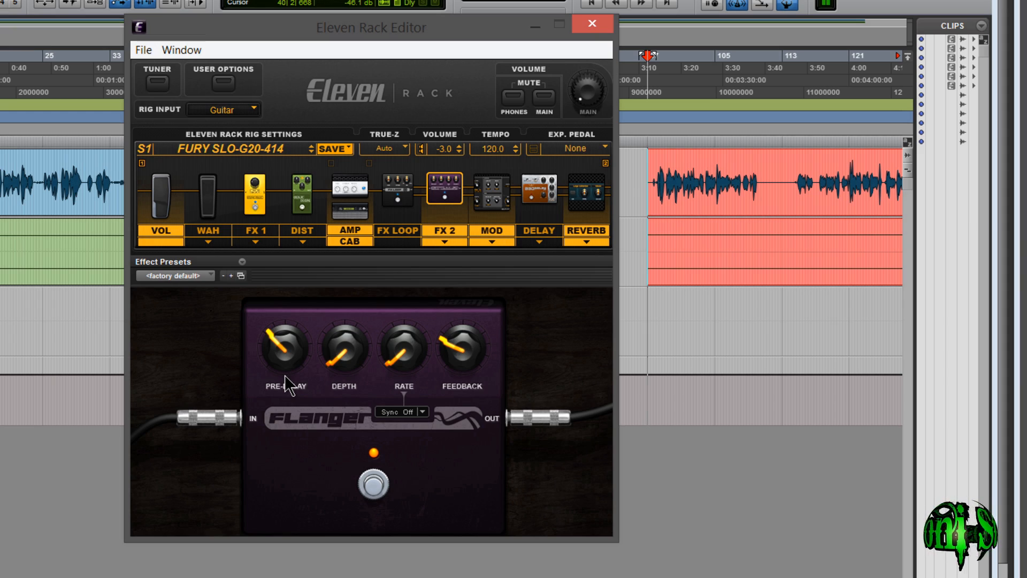
{"action": "left_click", "coordinate": [591, 23]}
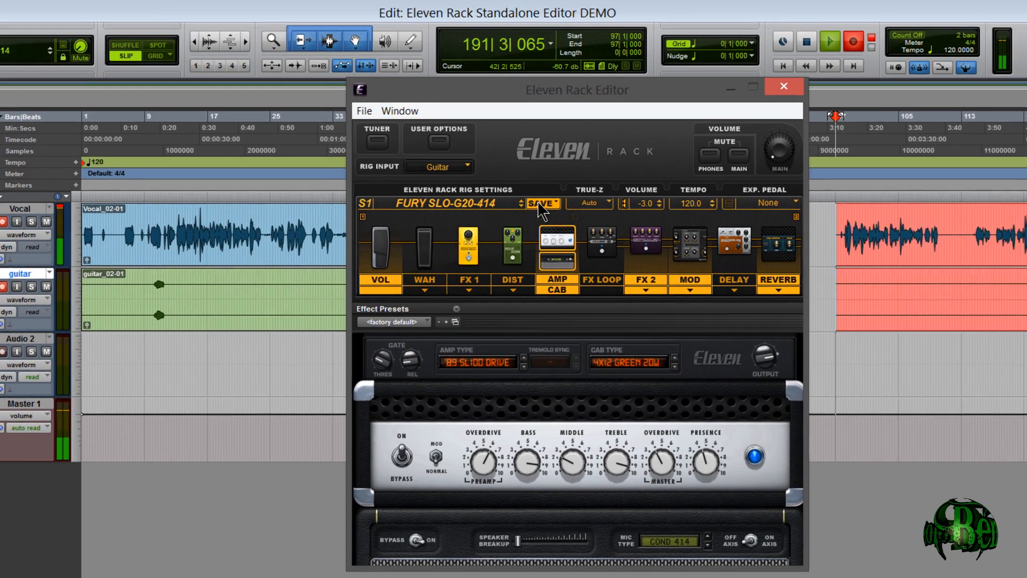
Step: Load the 54 ORANGES PACK 2 rig collection from the computer into bank A
{"action": "left_click", "coordinate": [543, 204]}
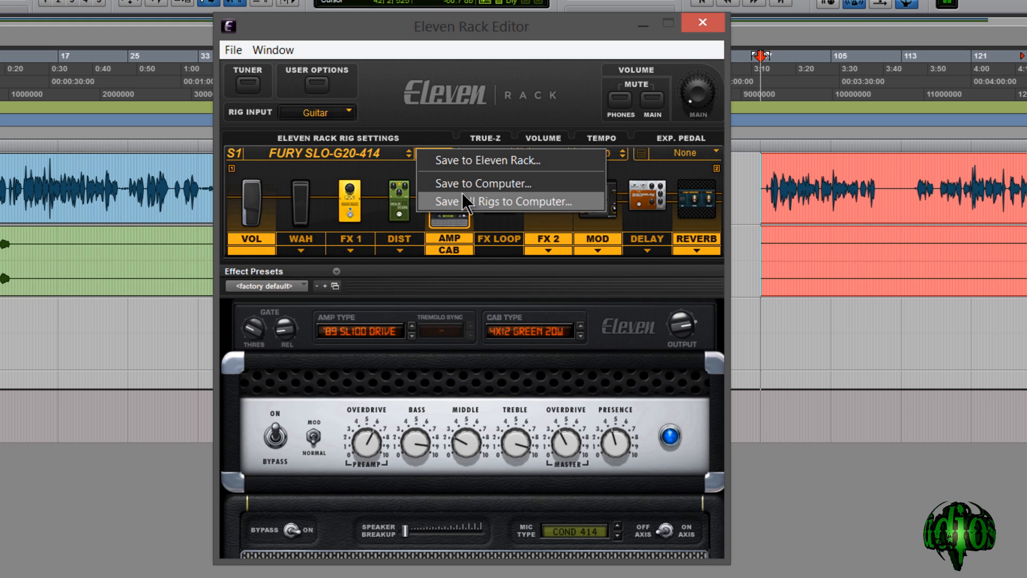
{"action": "mouse_move", "coordinate": [454, 83]}
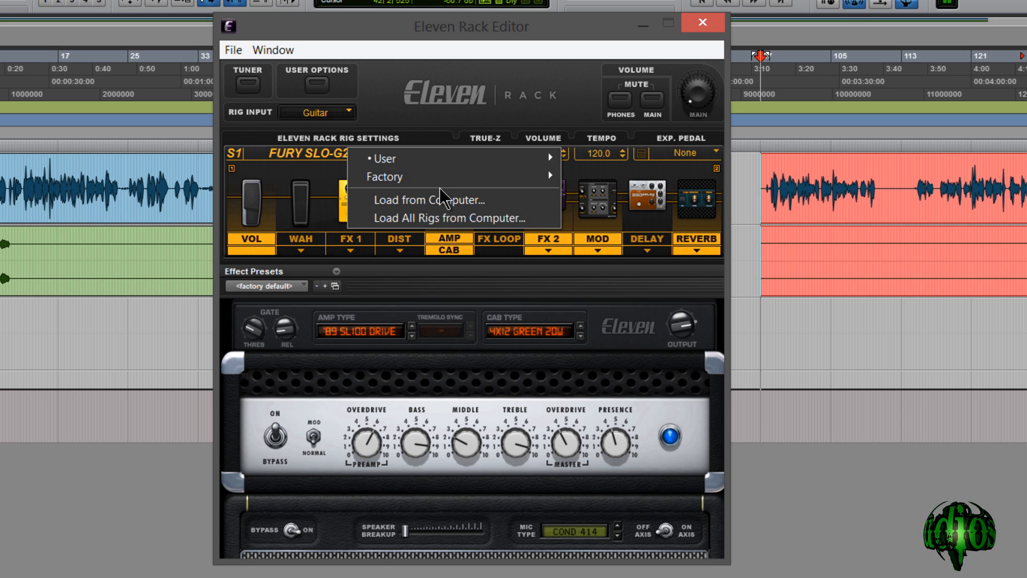
{"action": "left_click", "coordinate": [426, 200]}
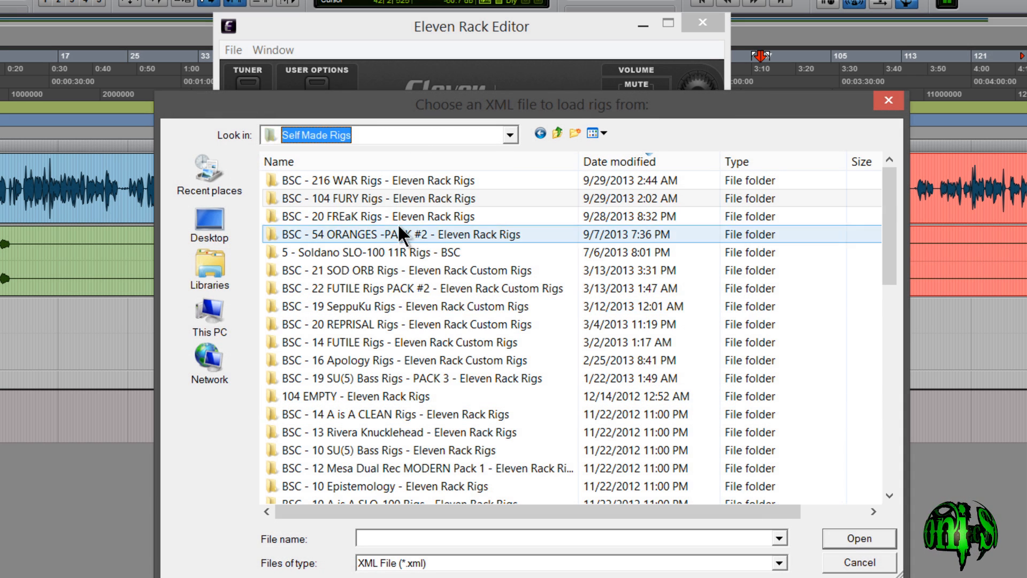
{"action": "mouse_move", "coordinate": [372, 247]}
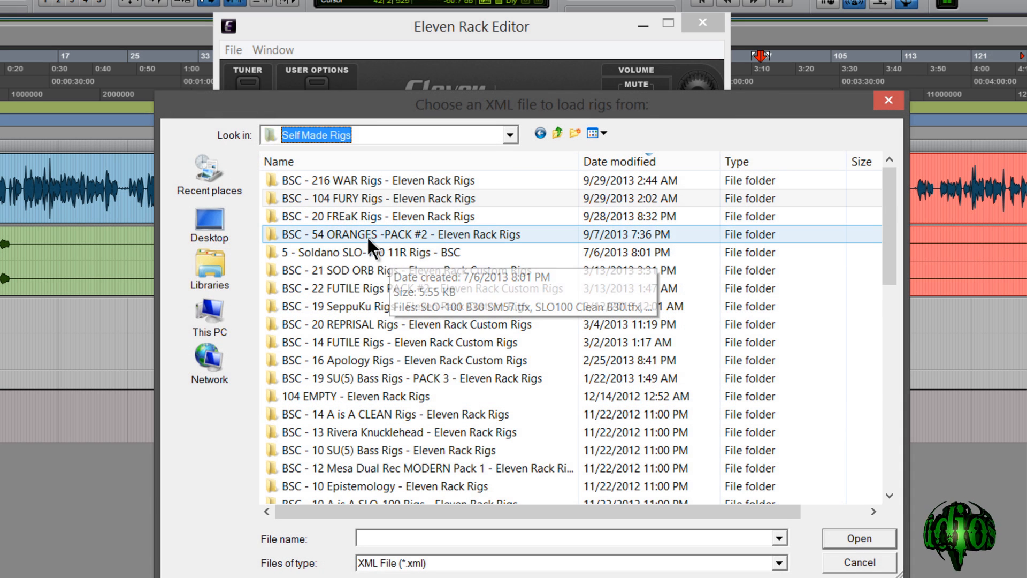
{"action": "double_click", "coordinate": [400, 235]}
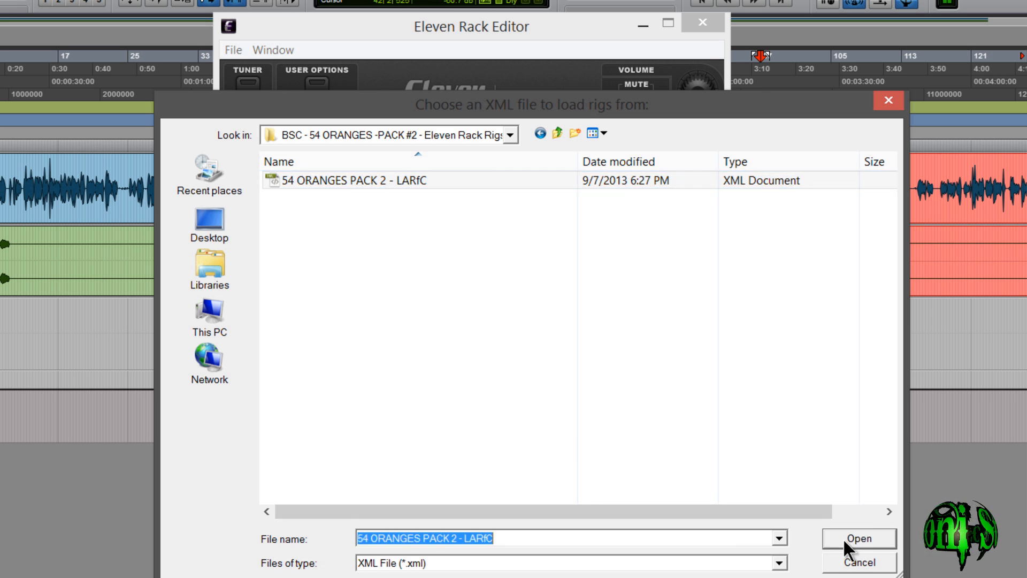
{"action": "left_click", "coordinate": [859, 538]}
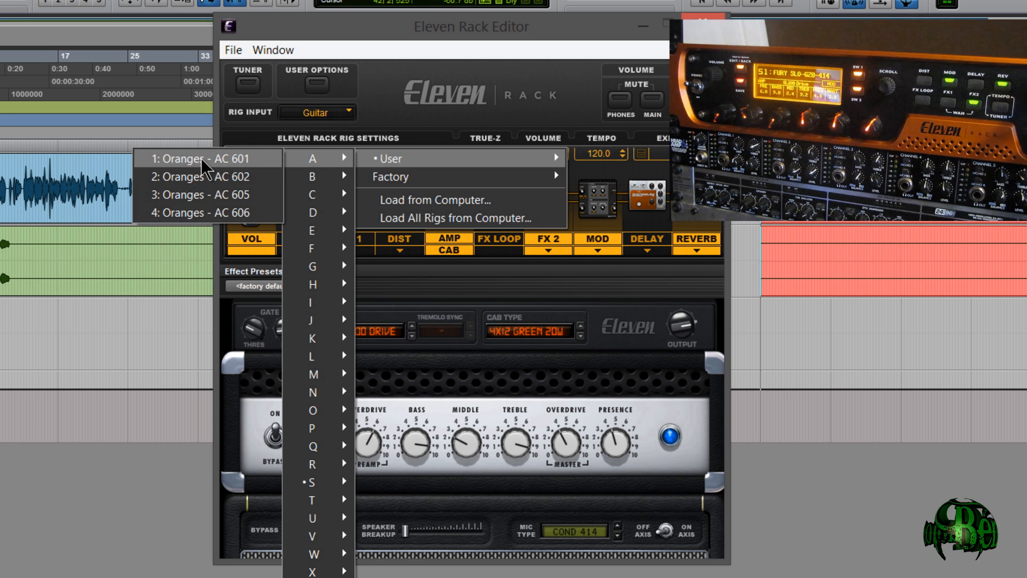
{"action": "mouse_move", "coordinate": [213, 171]}
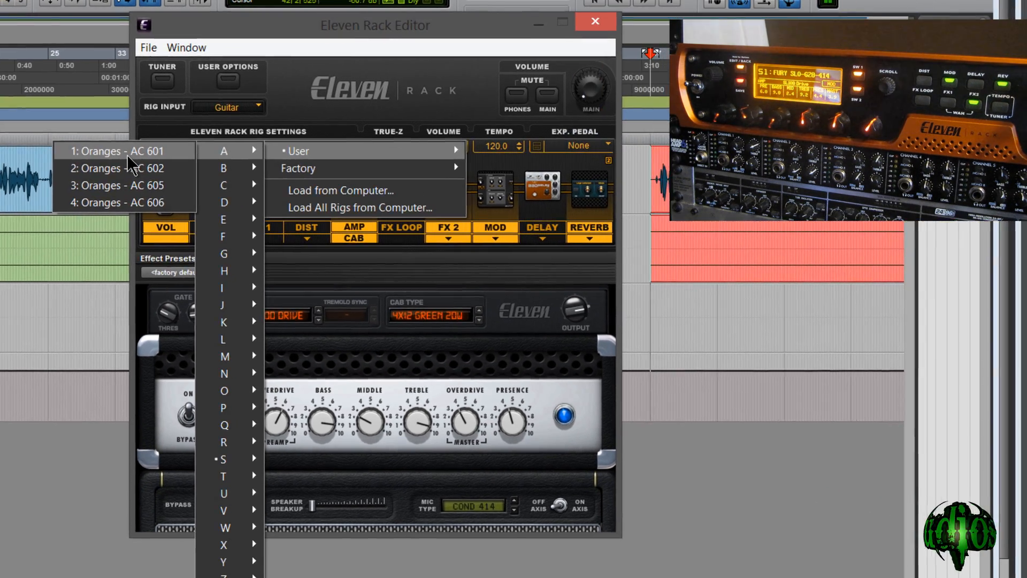
Step: Load rig A1 Oranges - AC 601 and adjust its 66 AC Hi Boost amp's bass
{"action": "left_click", "coordinate": [118, 151]}
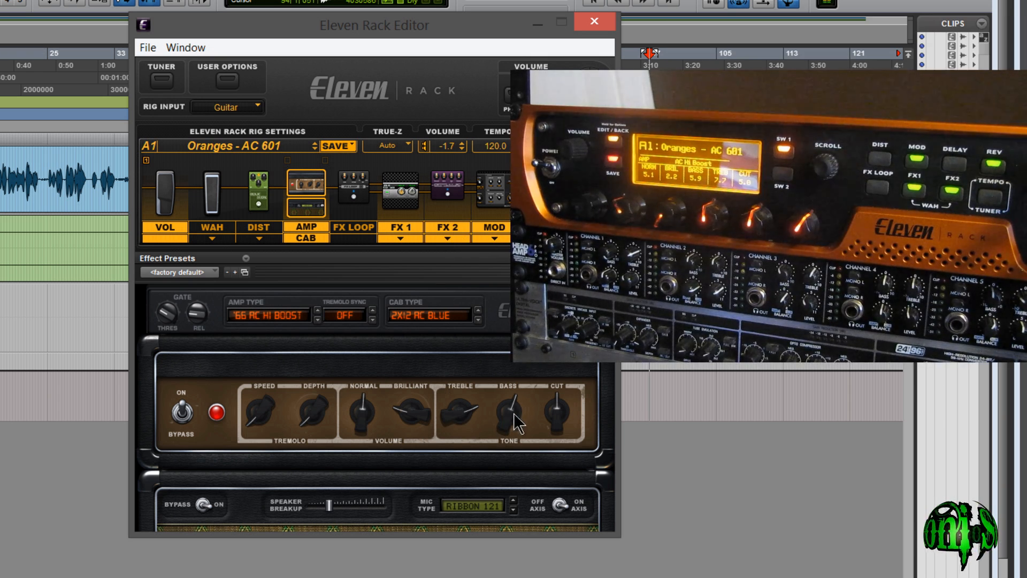
{"action": "left_click_drag", "start_coordinate": [511, 413], "coordinate": [522, 410]}
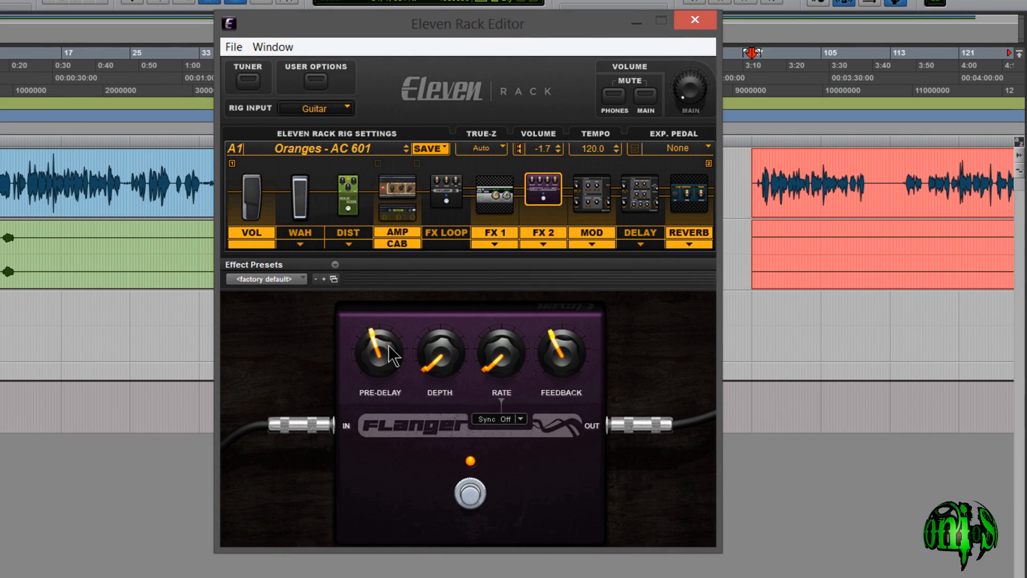
Step: Save the Multi-Chorus settings as preset Demo Chorus1 in the ElevenModulation folder
{"action": "left_click", "coordinate": [589, 191]}
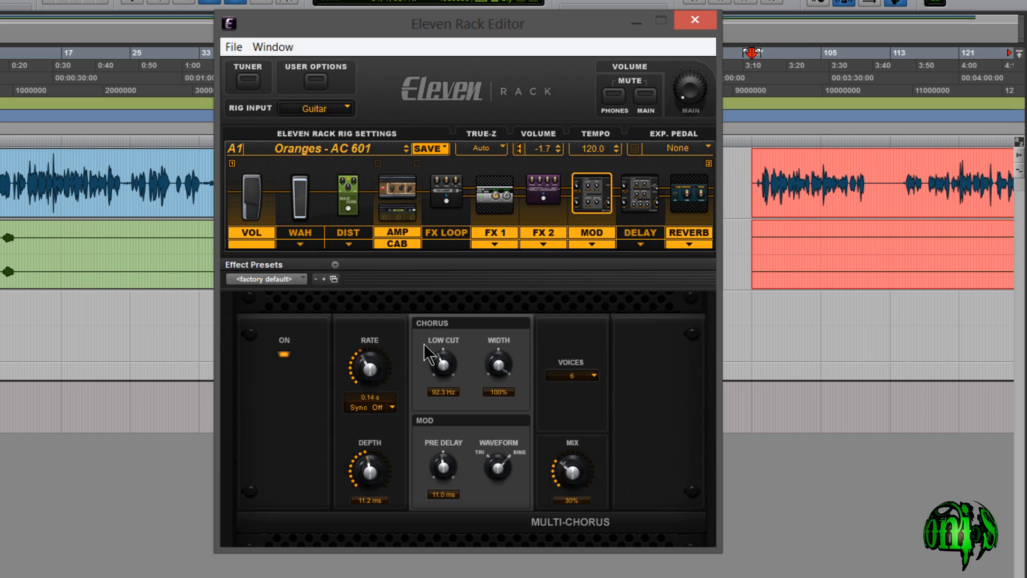
{"action": "left_click", "coordinate": [334, 278]}
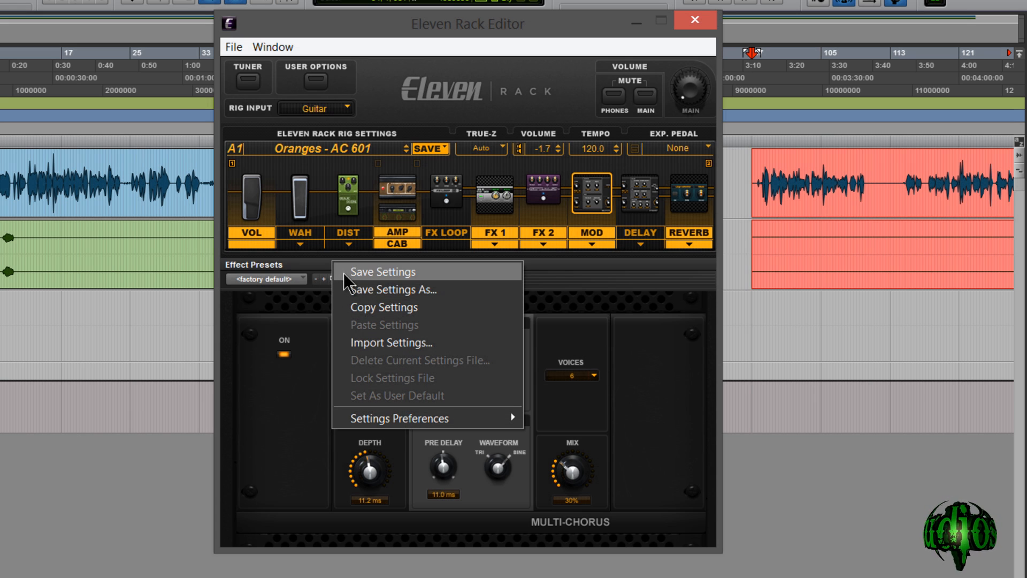
{"action": "mouse_move", "coordinate": [401, 426]}
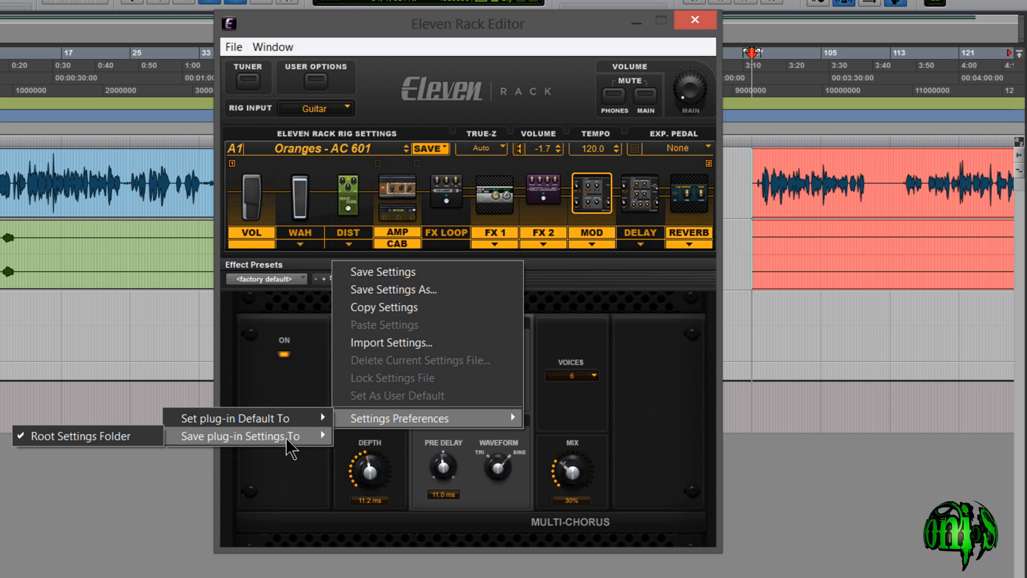
{"action": "left_click", "coordinate": [65, 437]}
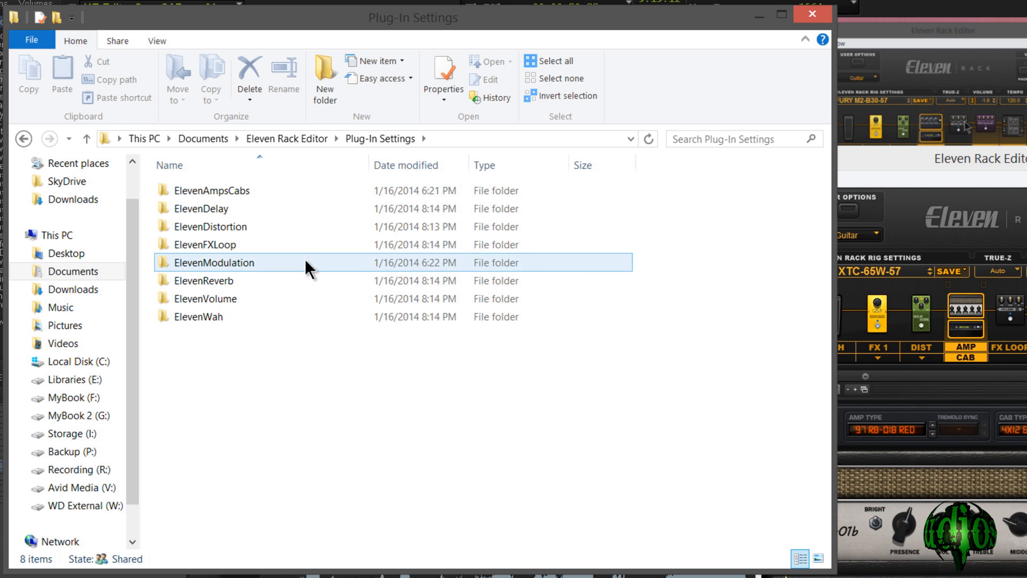
{"action": "left_click", "coordinate": [203, 280]}
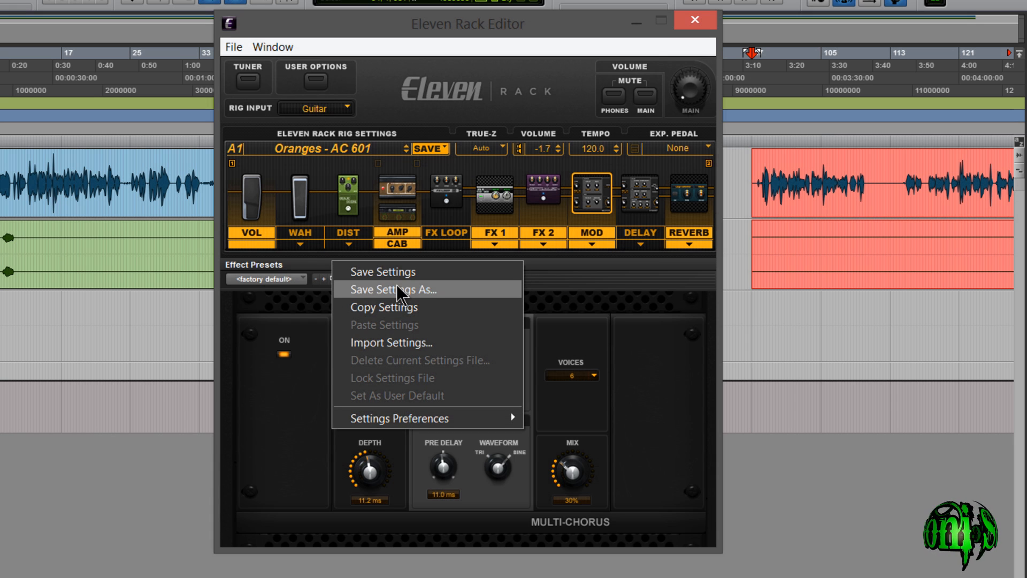
{"action": "left_click", "coordinate": [393, 289]}
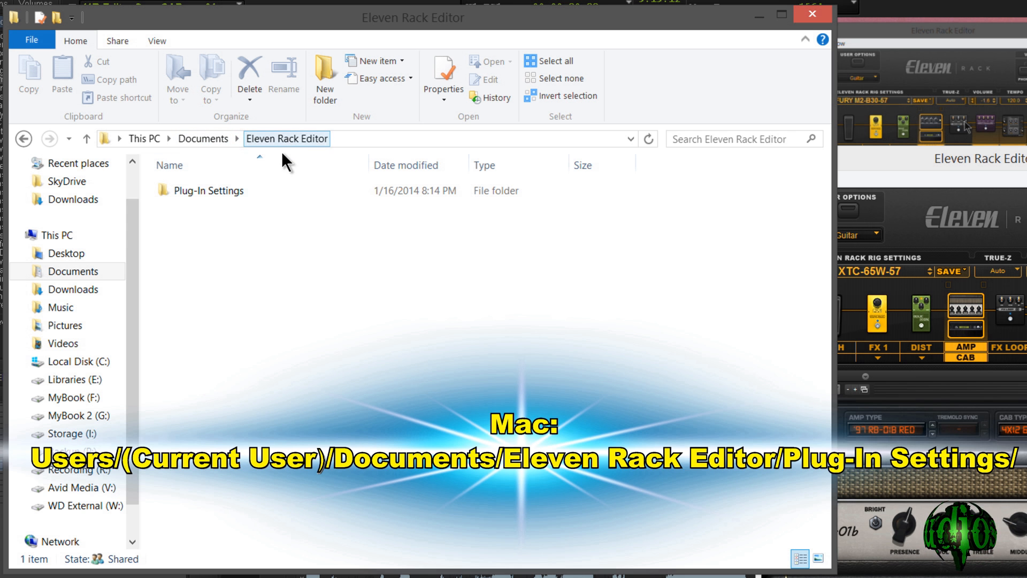
{"action": "double_click", "coordinate": [226, 191]}
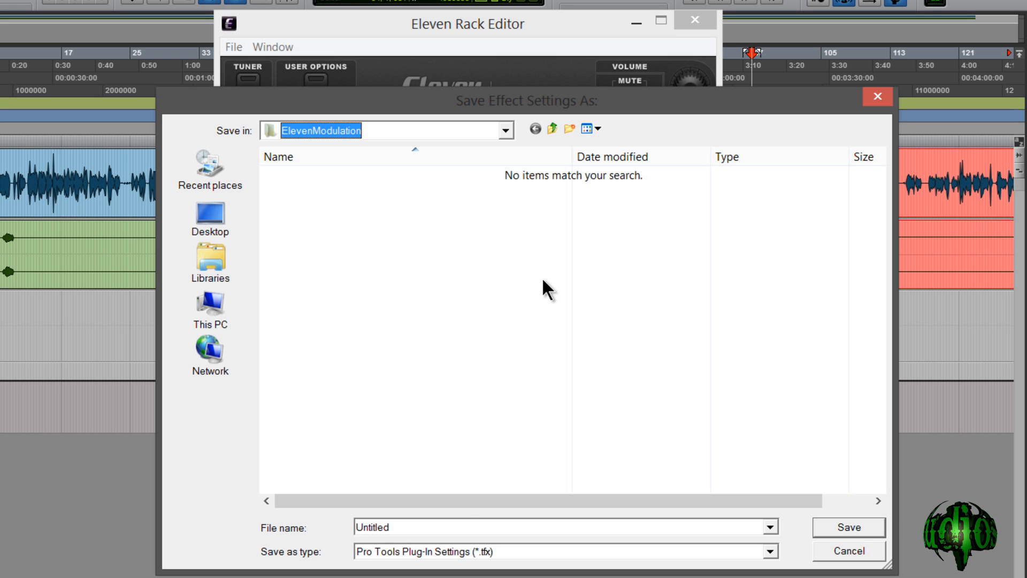
{"action": "type", "text": "Demo"}
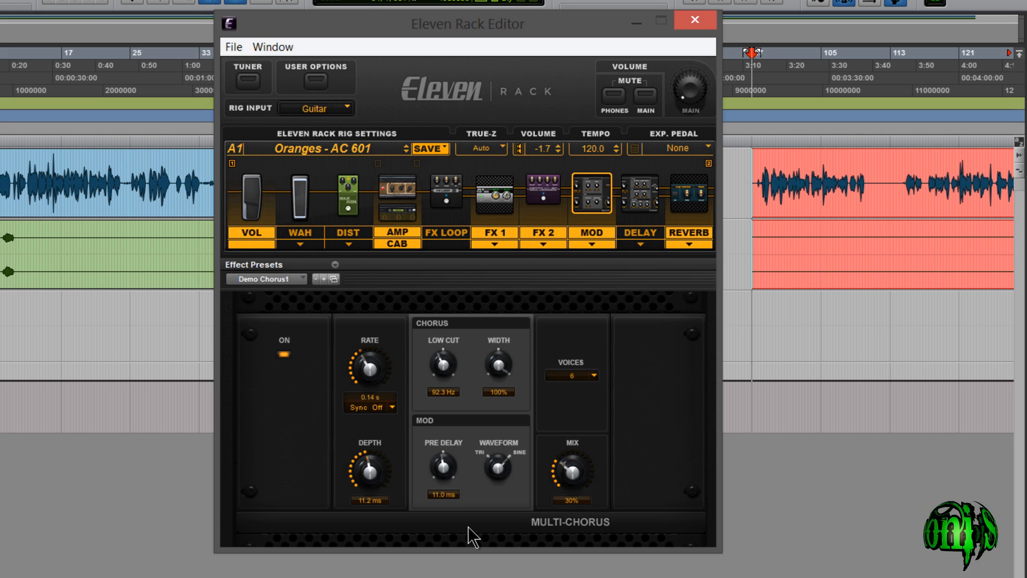
Step: Start importing settings for the FX 2 Flanger from its preset menu
{"action": "left_click", "coordinate": [269, 278]}
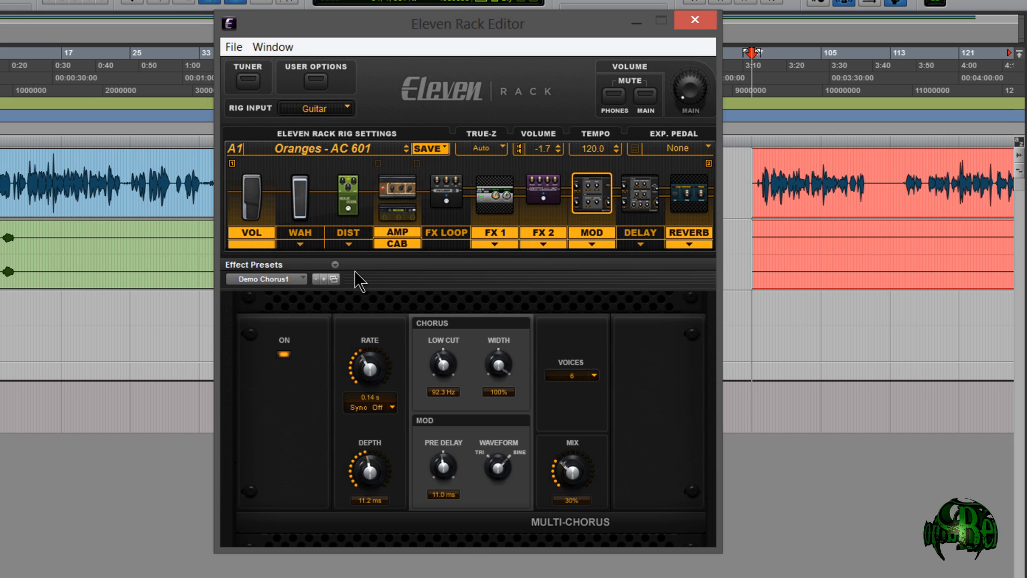
{"action": "left_click", "coordinate": [334, 265]}
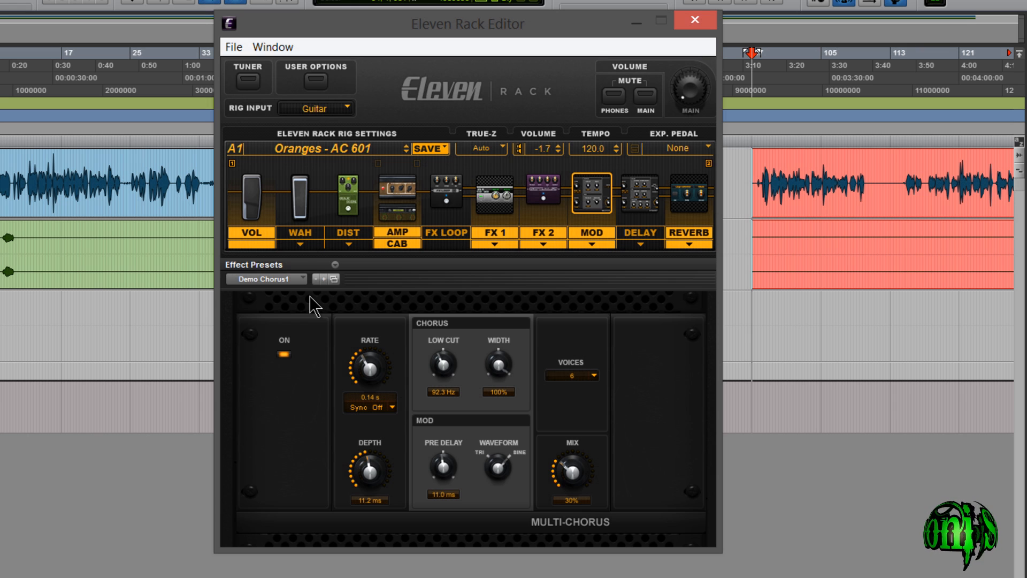
{"action": "mouse_move", "coordinate": [580, 244]}
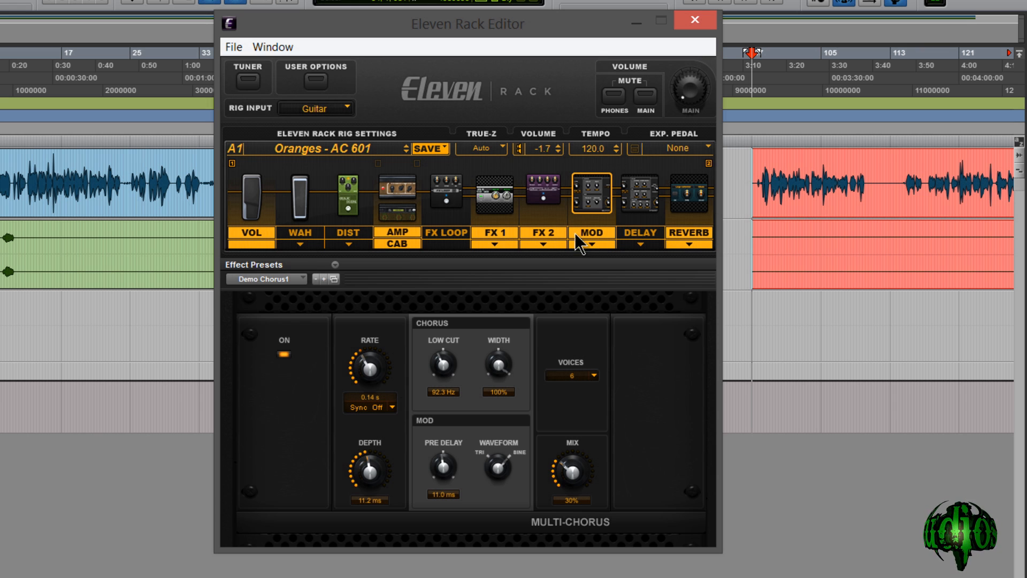
{"action": "left_click", "coordinate": [543, 194]}
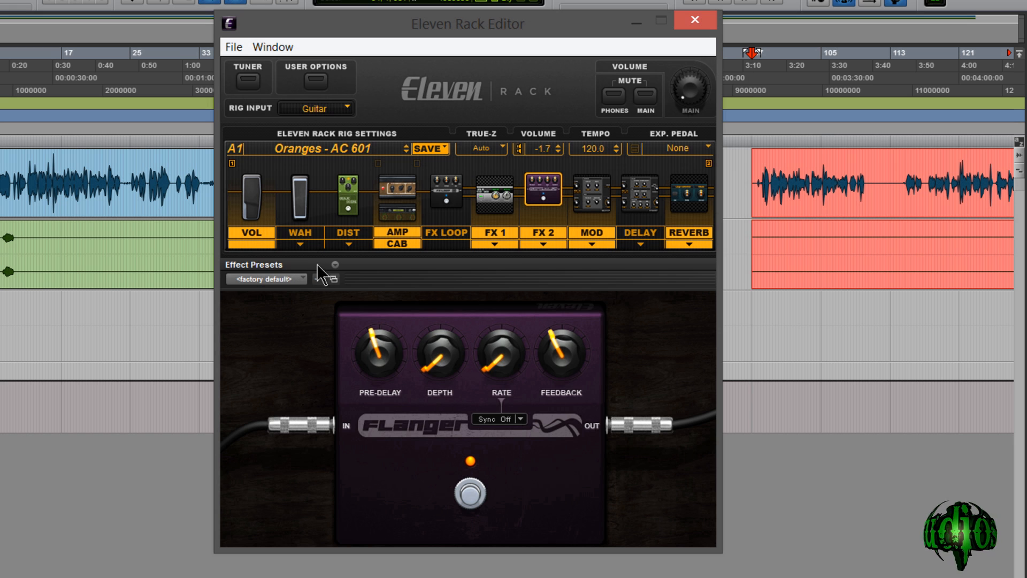
{"action": "left_click", "coordinate": [336, 264]}
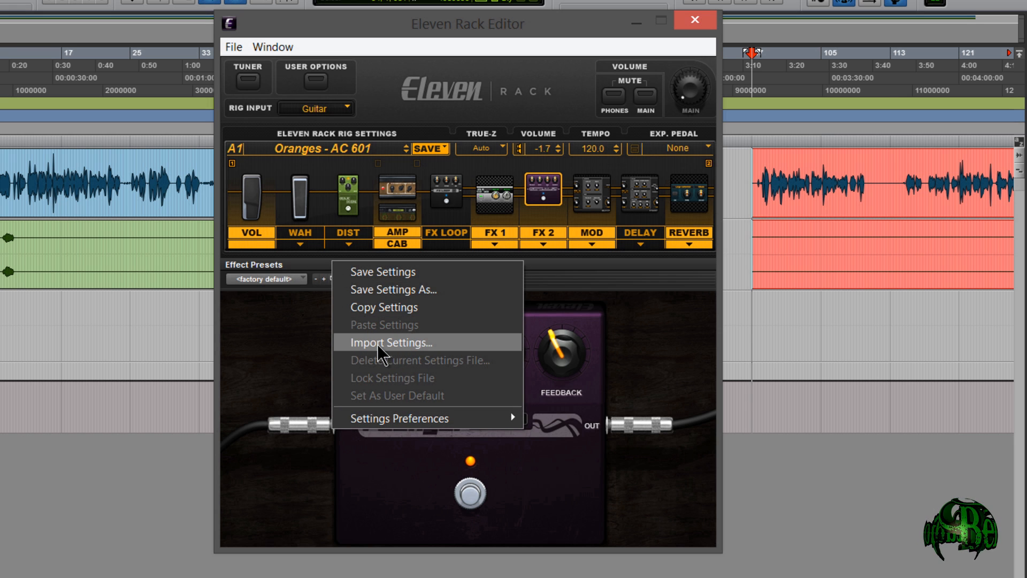
{"action": "left_click", "coordinate": [391, 342]}
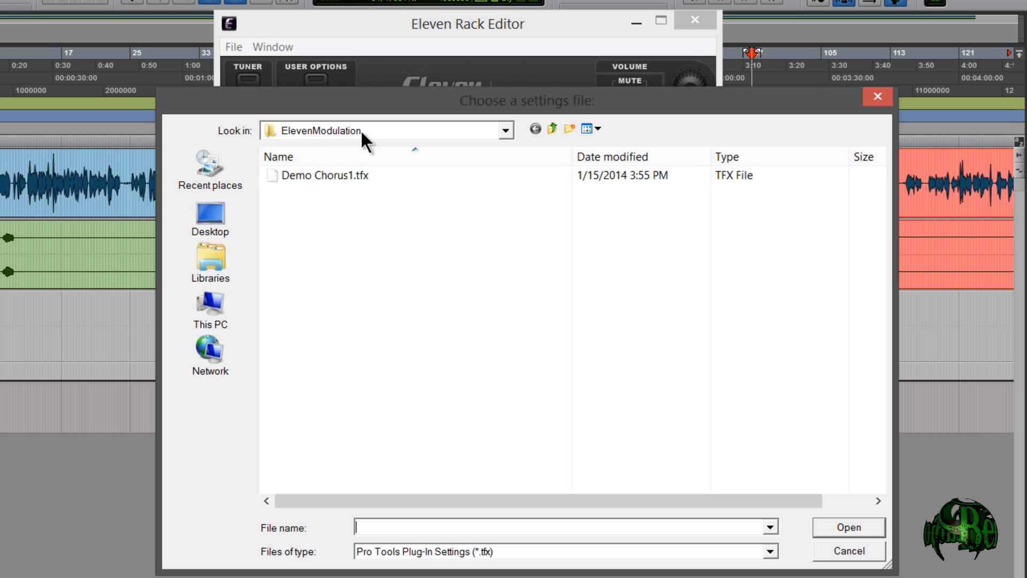
{"action": "mouse_move", "coordinate": [407, 314]}
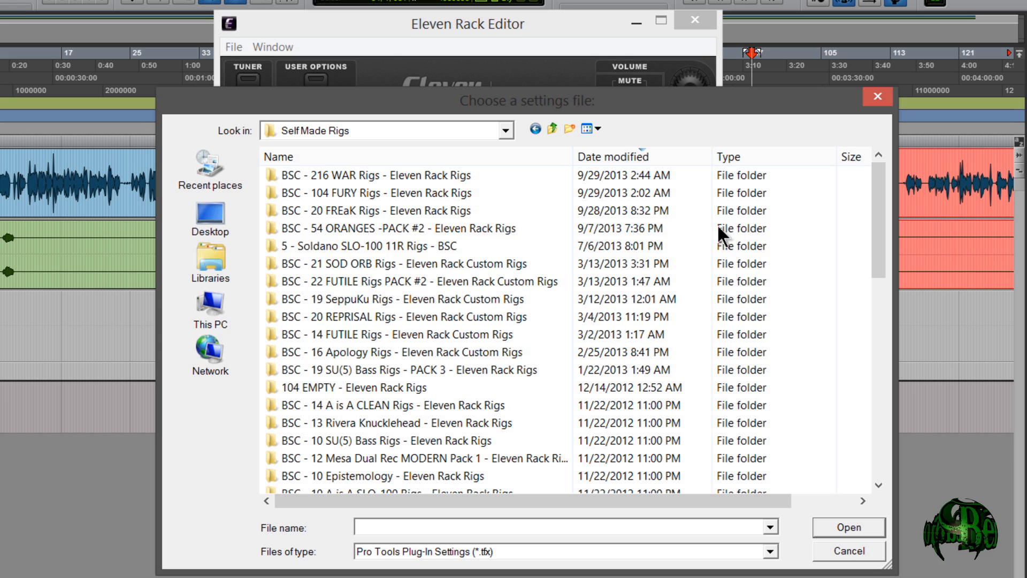
Step: Import the four Benoni FURY FL CC .tfx files from the FURY Flanger Cab Changer folder
{"action": "double_click", "coordinate": [378, 193]}
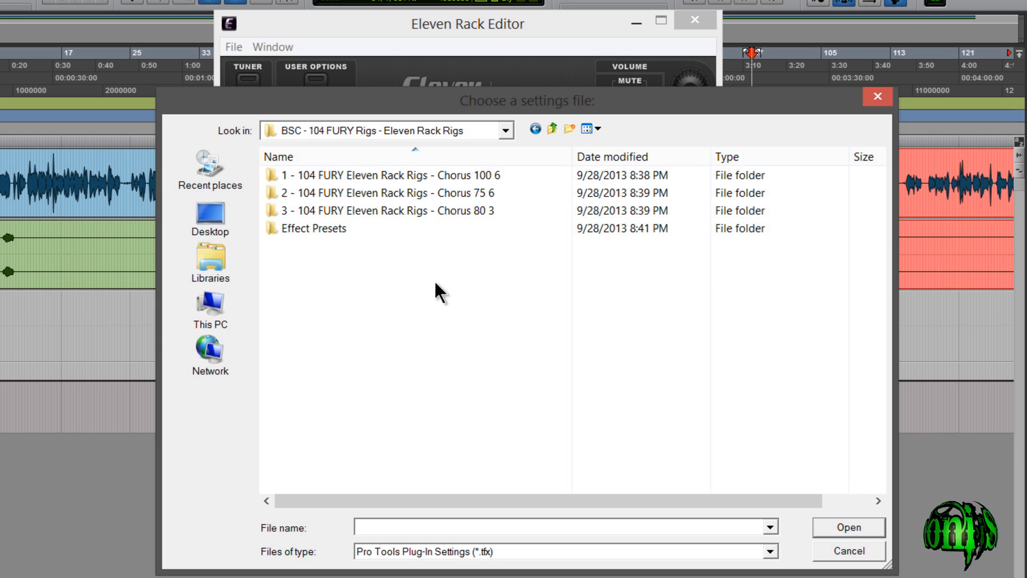
{"action": "double_click", "coordinate": [317, 228]}
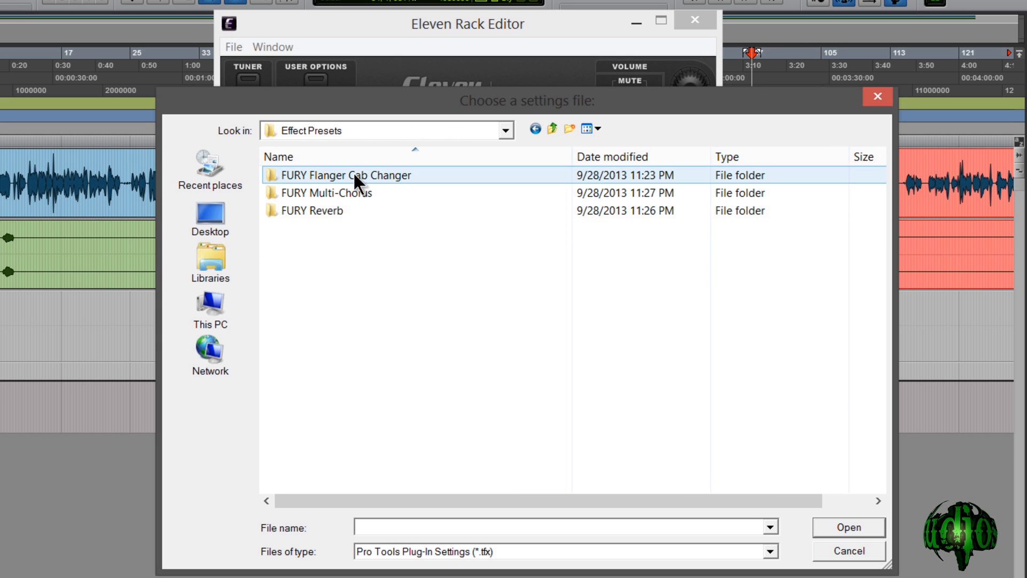
{"action": "double_click", "coordinate": [342, 175]}
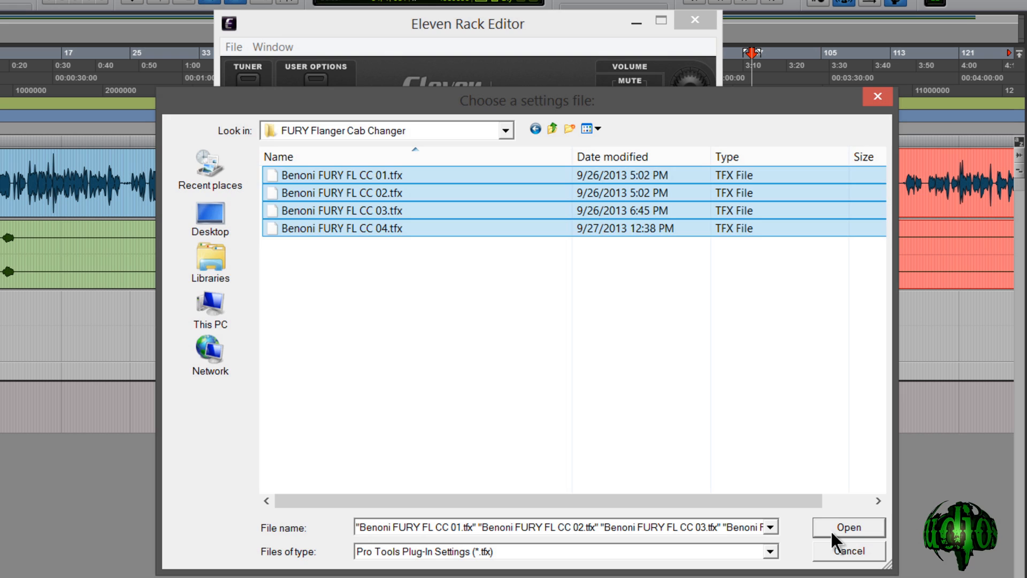
{"action": "left_click", "coordinate": [848, 527]}
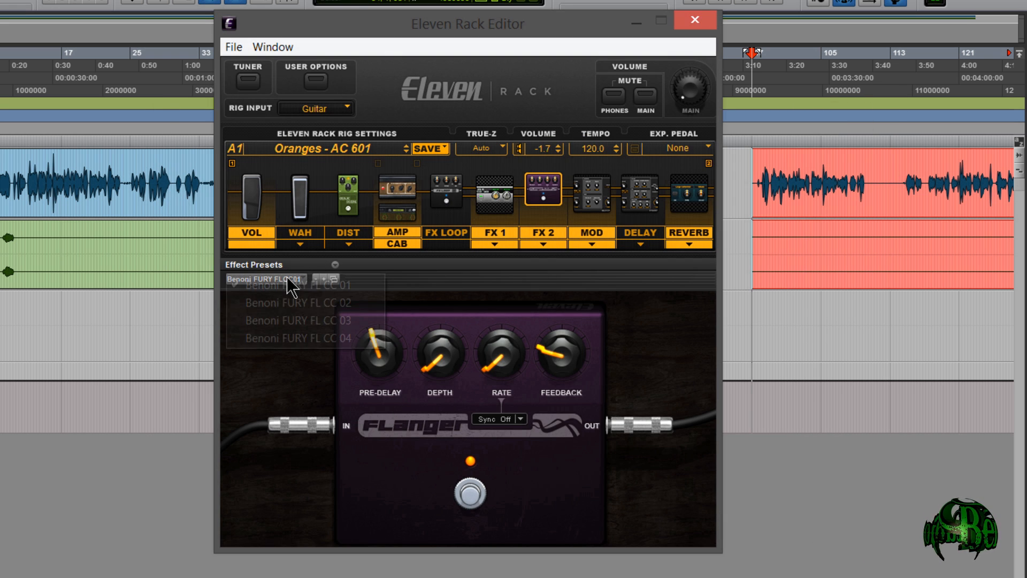
Step: Apply the Benoni FURY FLCC04 flanger preset, load rig FURY MOD-C30-421 and show its amp
{"action": "left_click", "coordinate": [296, 320]}
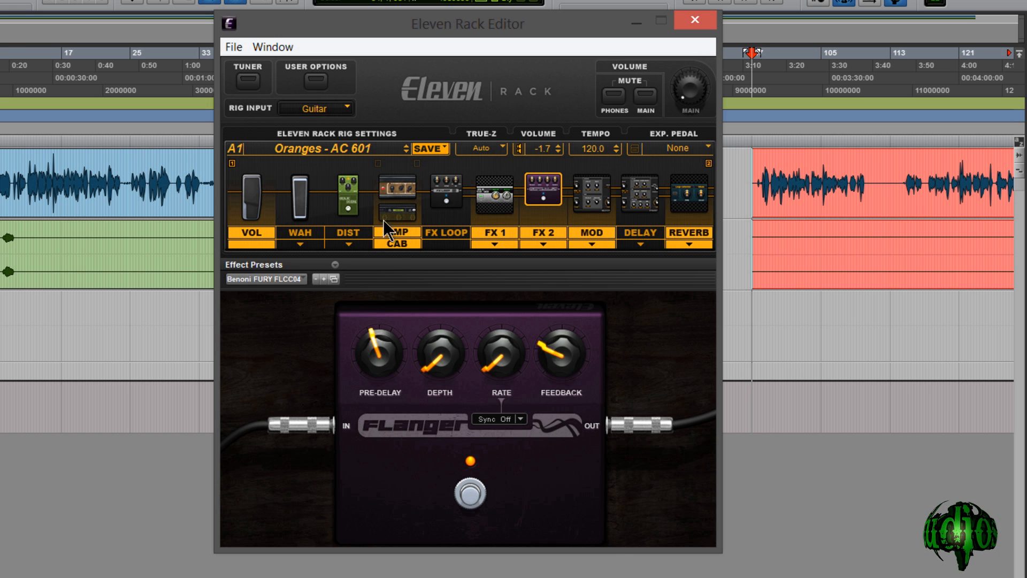
{"action": "left_click", "coordinate": [396, 189]}
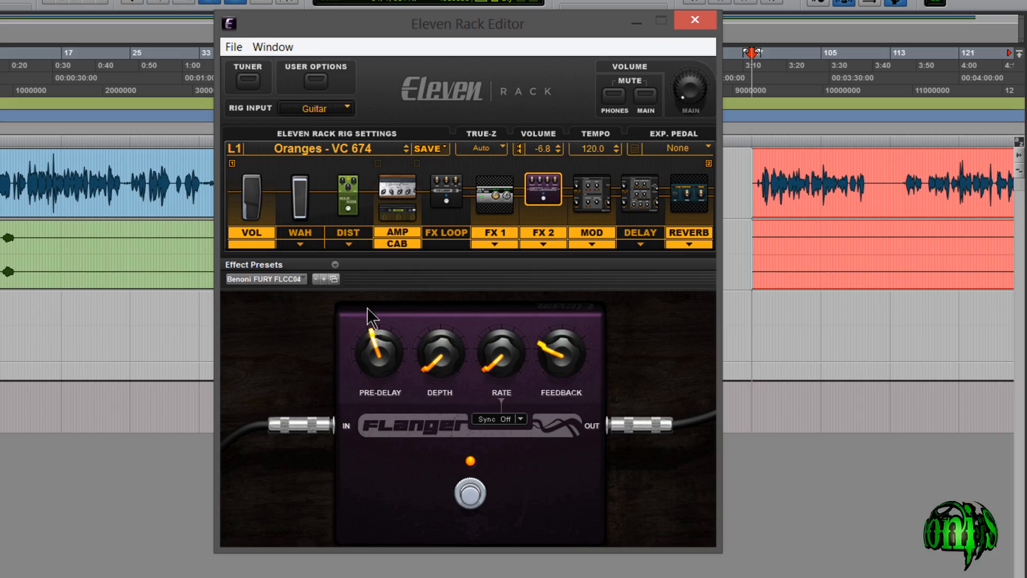
{"action": "left_click", "coordinate": [429, 148]}
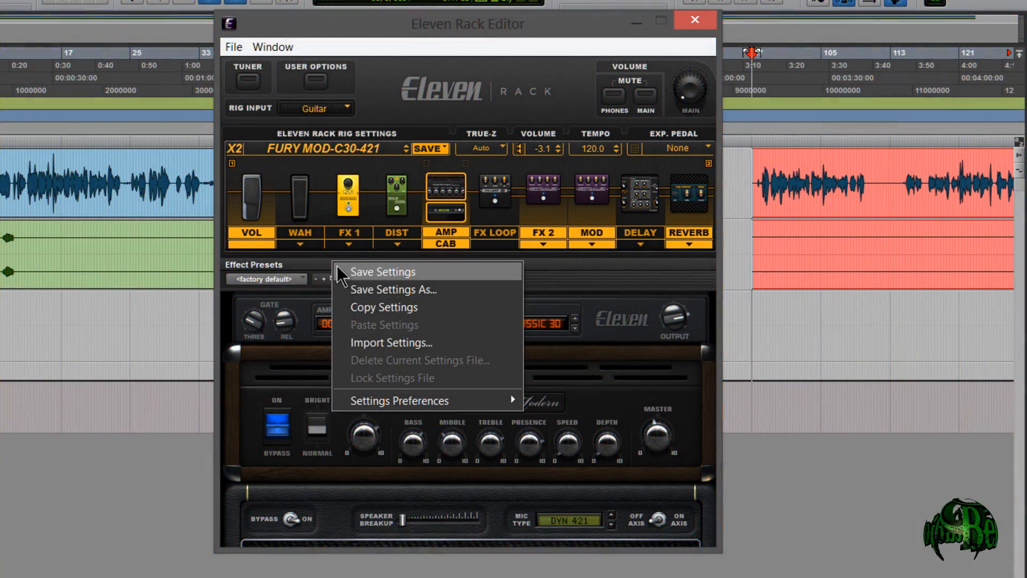
Step: Save the amp settings under a new name and confirm, showing the empty ElevenAmpsCabs folder
{"action": "left_click", "coordinate": [392, 289]}
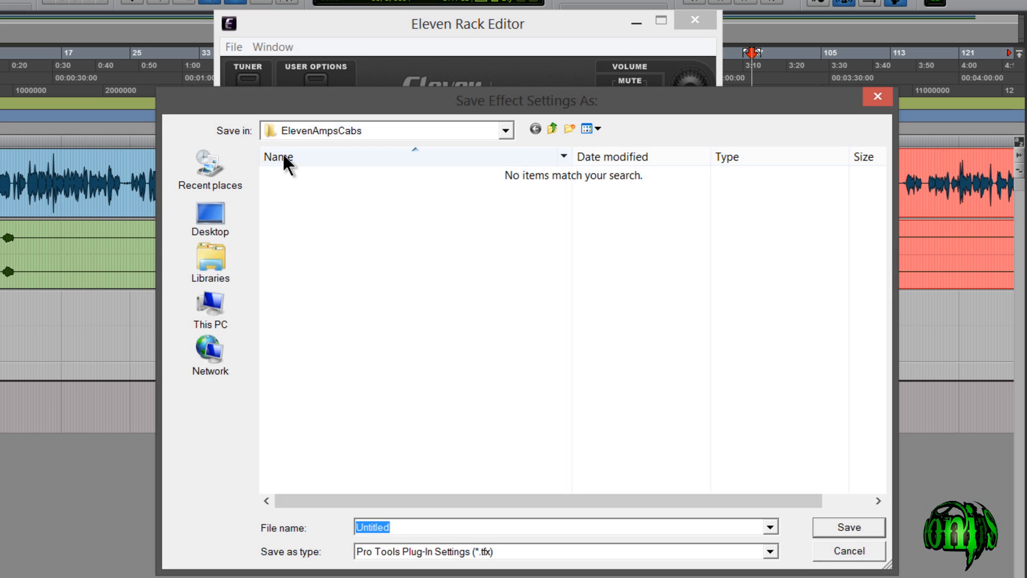
{"action": "mouse_move", "coordinate": [477, 126]}
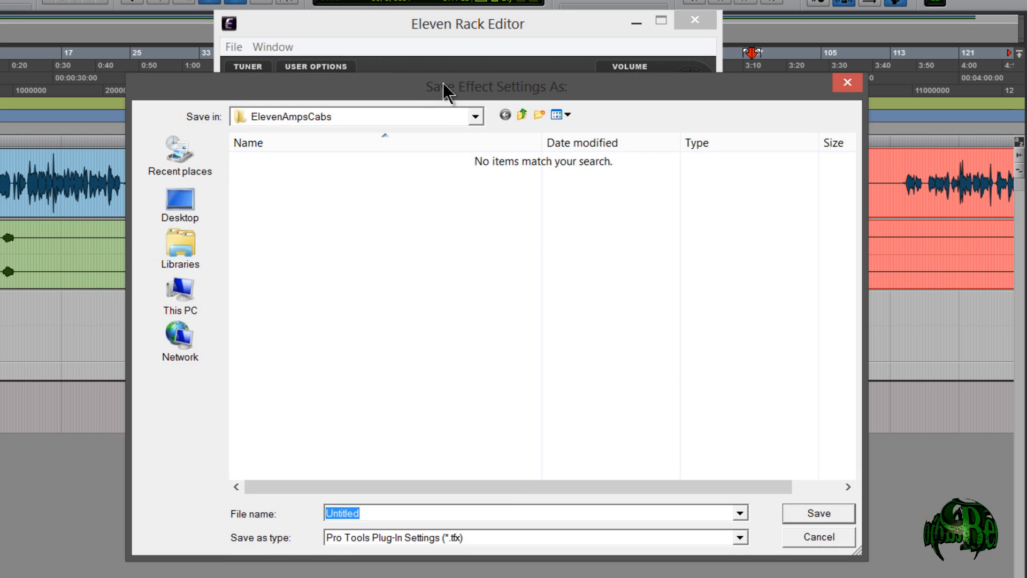
{"action": "left_click", "coordinate": [818, 536]}
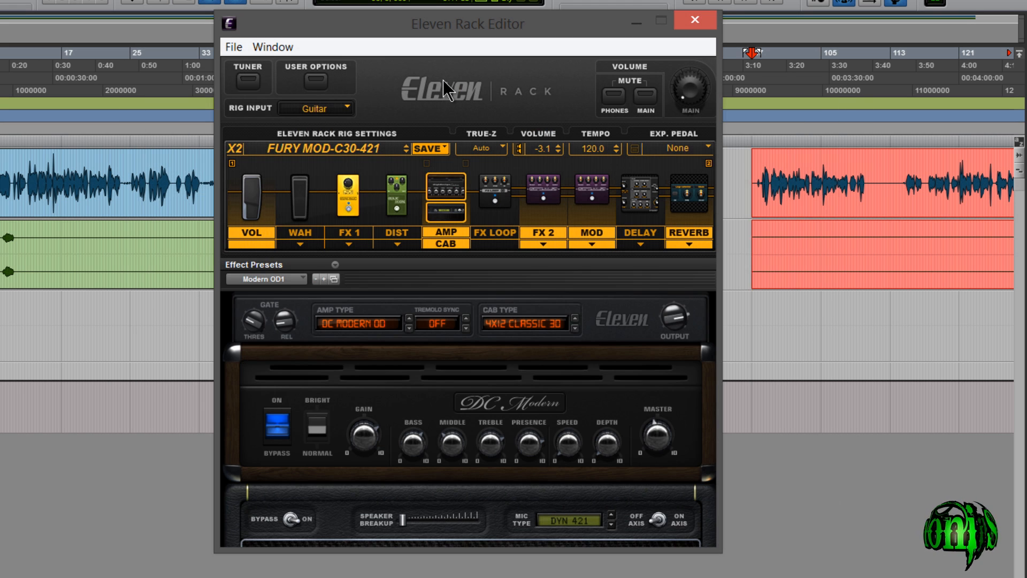
{"action": "left_click", "coordinate": [267, 278]}
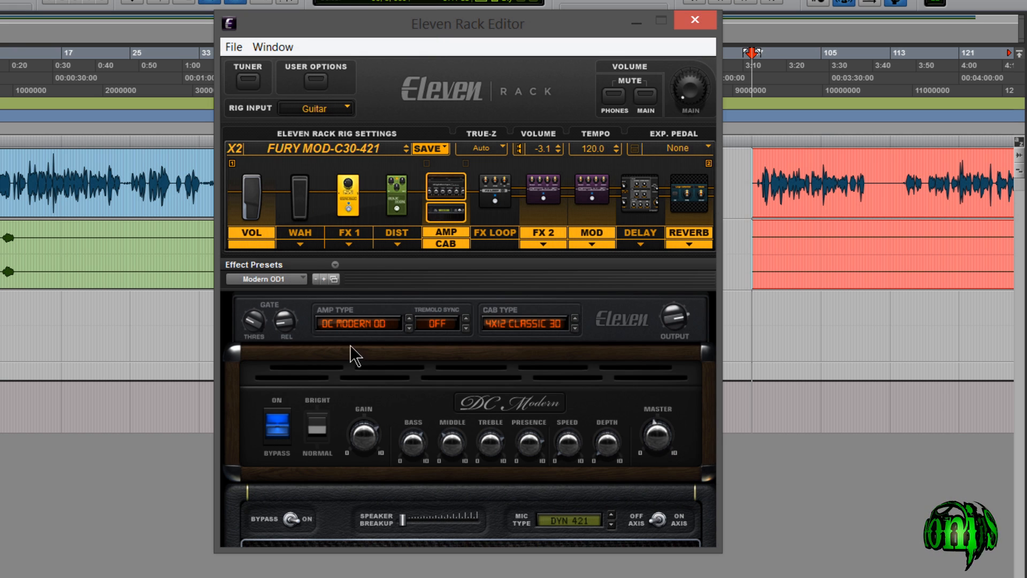
Step: From the Effect Presets settings menu, browse to Documents > Eleven Rack Editor
{"action": "left_click", "coordinate": [328, 279]}
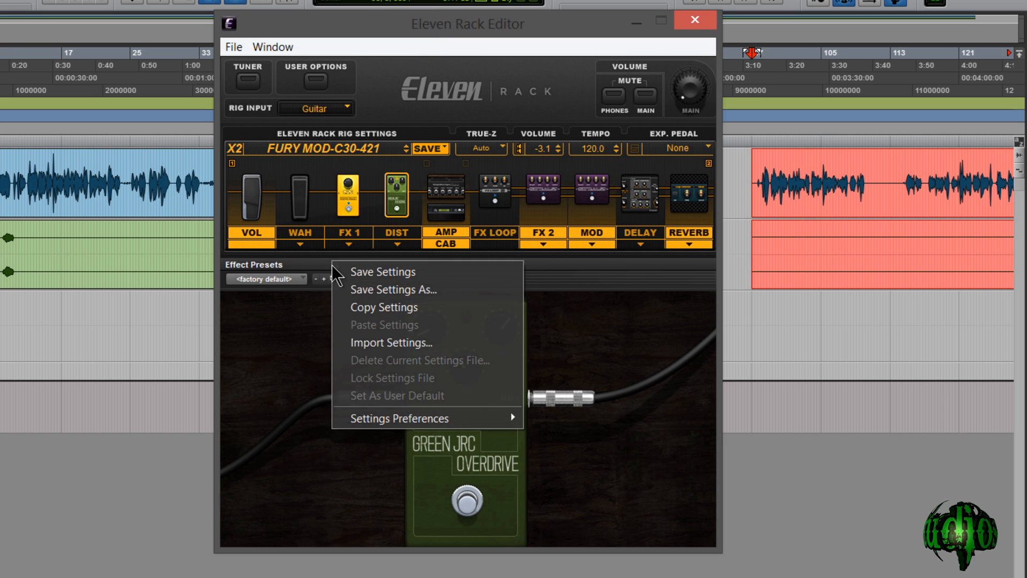
{"action": "left_click", "coordinate": [392, 289]}
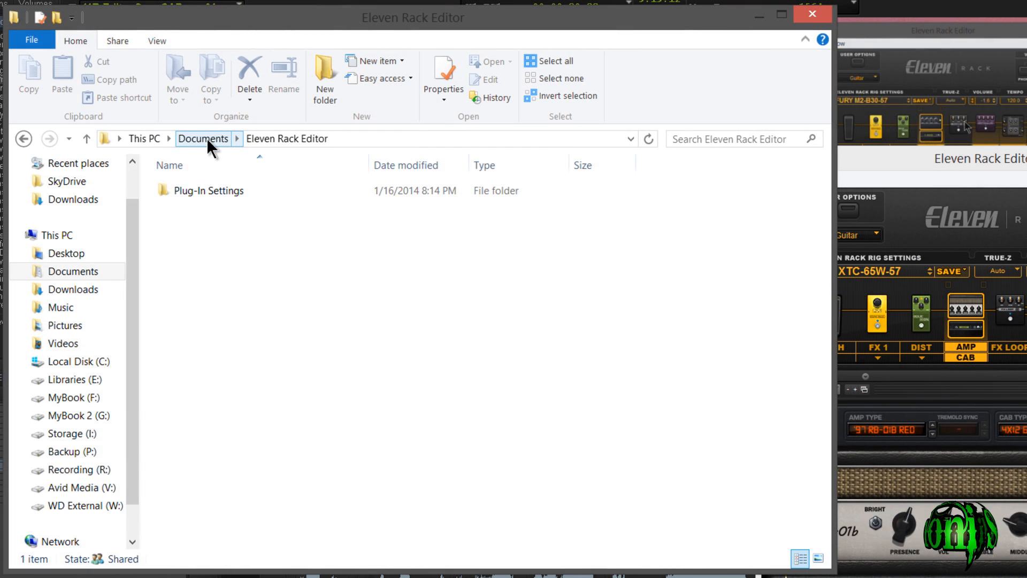
Step: Copy the 38 Eleven Flanger presets into ElevenModulation, replacing the four same-named files
{"action": "left_click", "coordinate": [210, 190]}
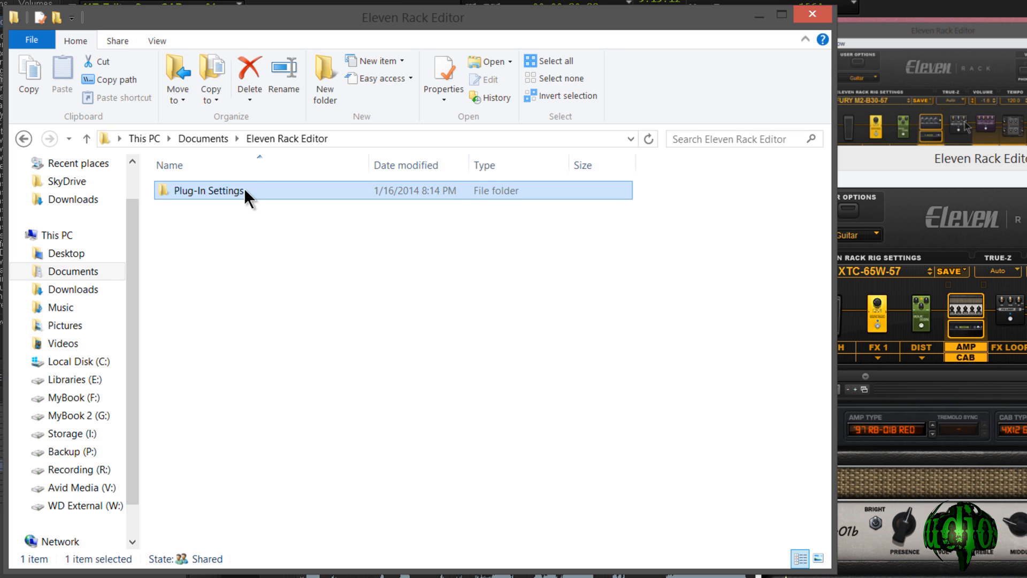
{"action": "double_click", "coordinate": [207, 190]}
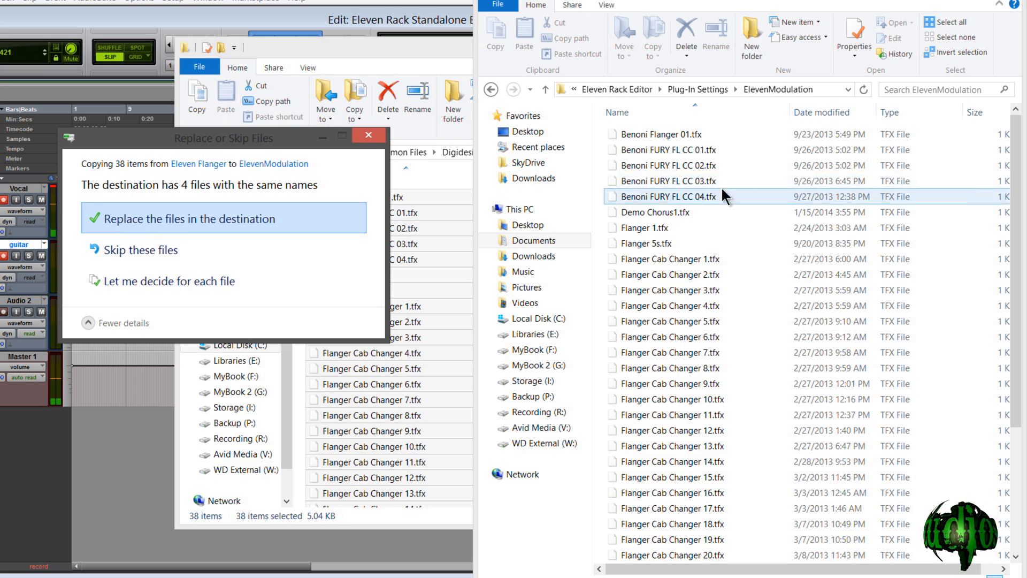
{"action": "left_click", "coordinate": [192, 218]}
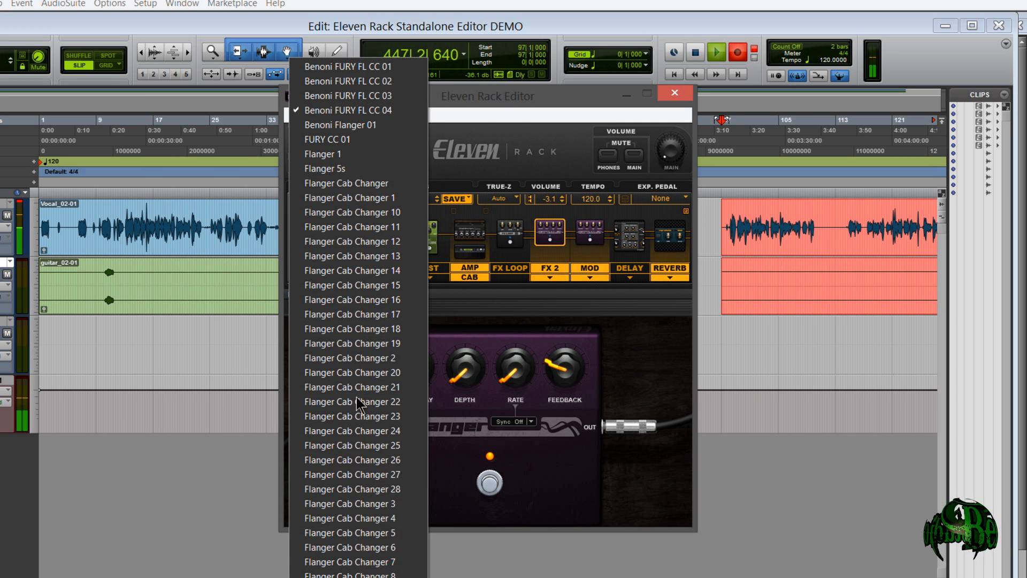
Step: Load Flanger Cab Changer 26 on the FX 2 flanger, then select the Reverb block
{"action": "left_click", "coordinate": [352, 314]}
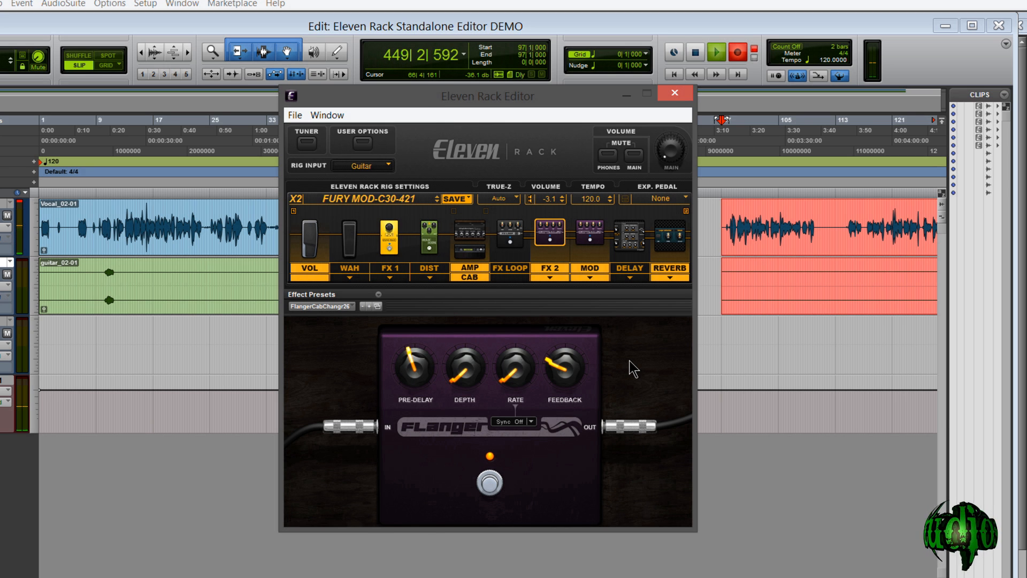
{"action": "left_click", "coordinate": [669, 235]}
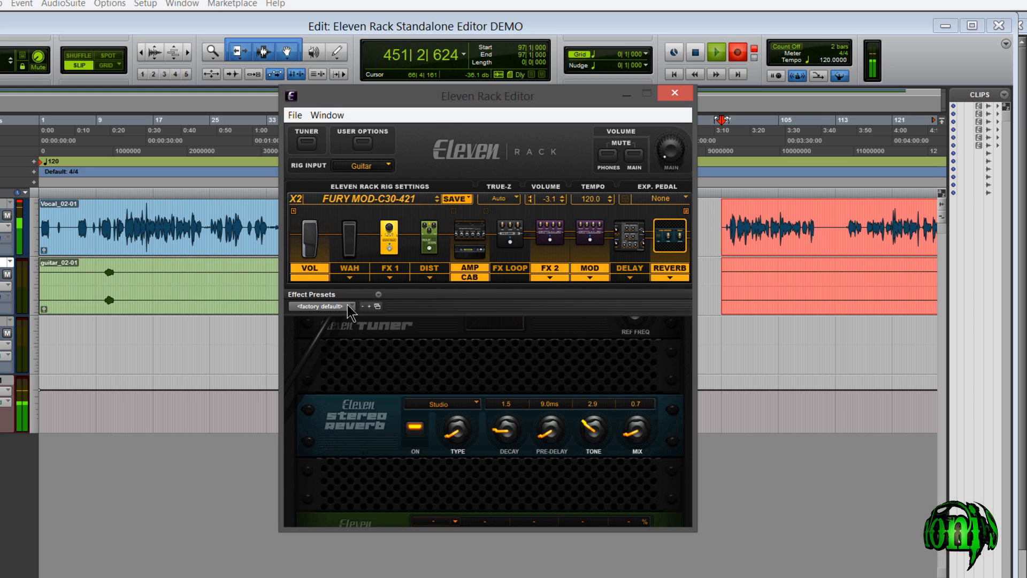
{"action": "left_click", "coordinate": [372, 306]}
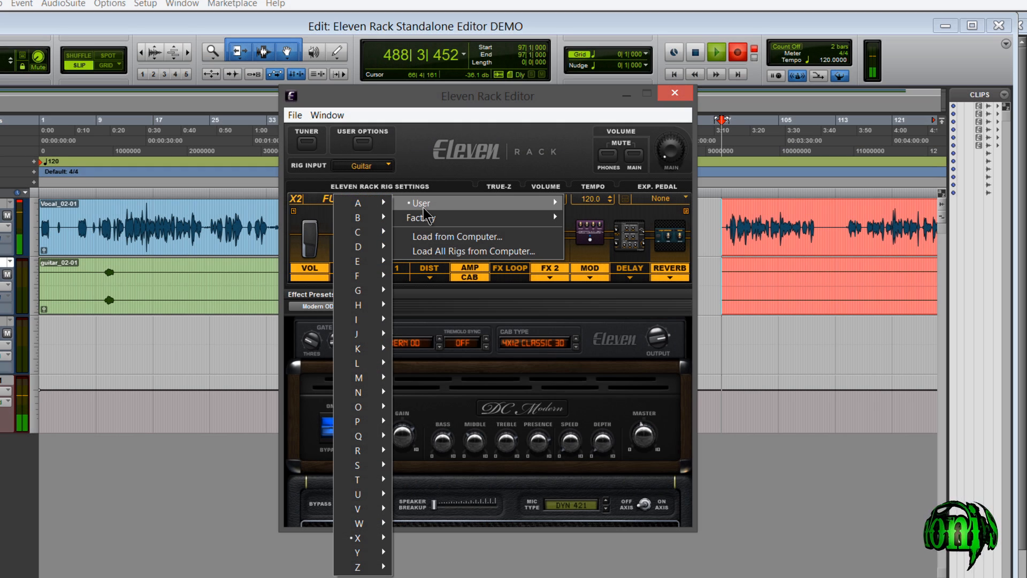
{"action": "mouse_move", "coordinate": [436, 242]}
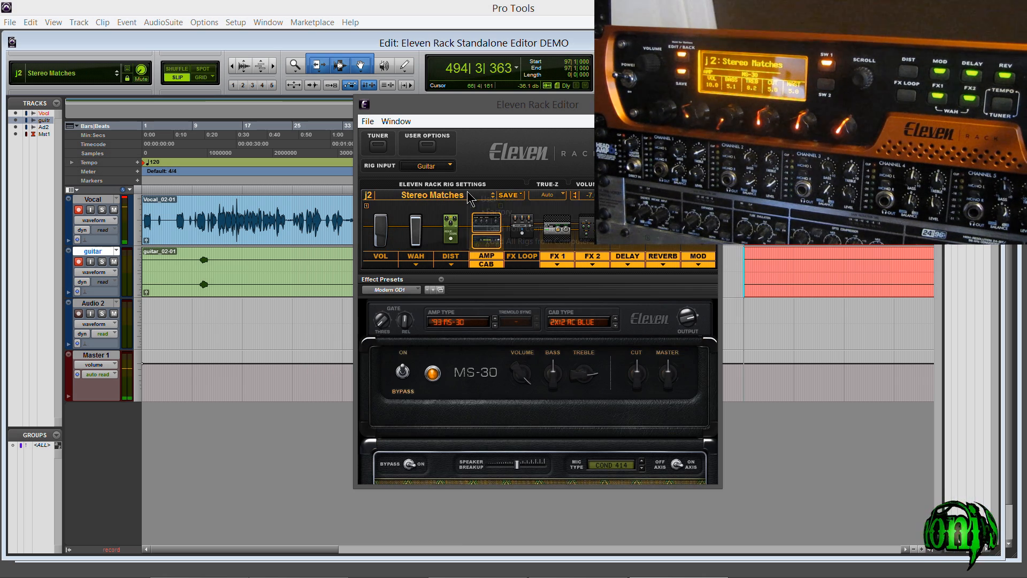
Step: Load factory rig A1 Oranges - AC 601 with its '66 AC Hi Boost amp
{"action": "left_click", "coordinate": [426, 194]}
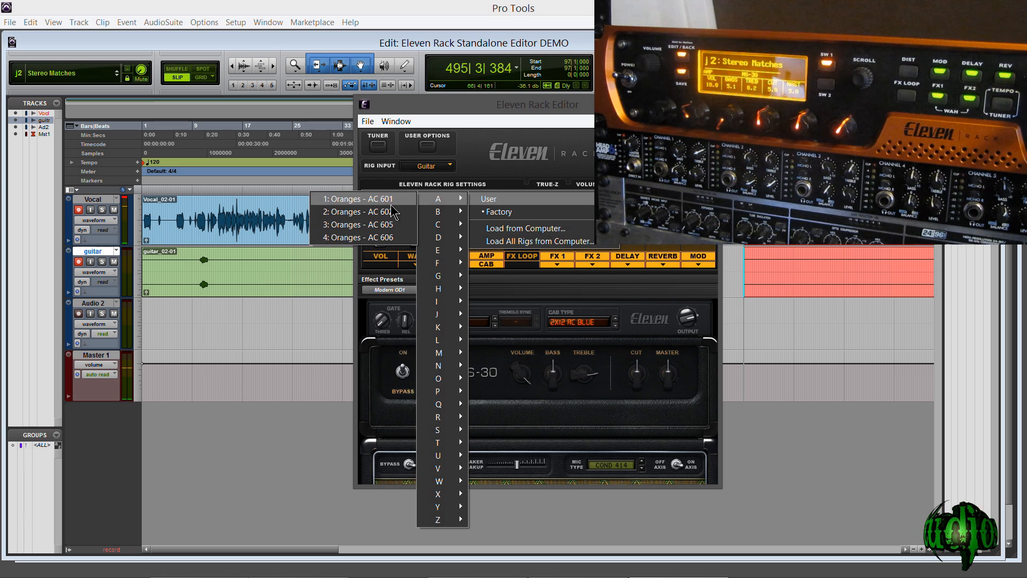
{"action": "left_click", "coordinate": [357, 199]}
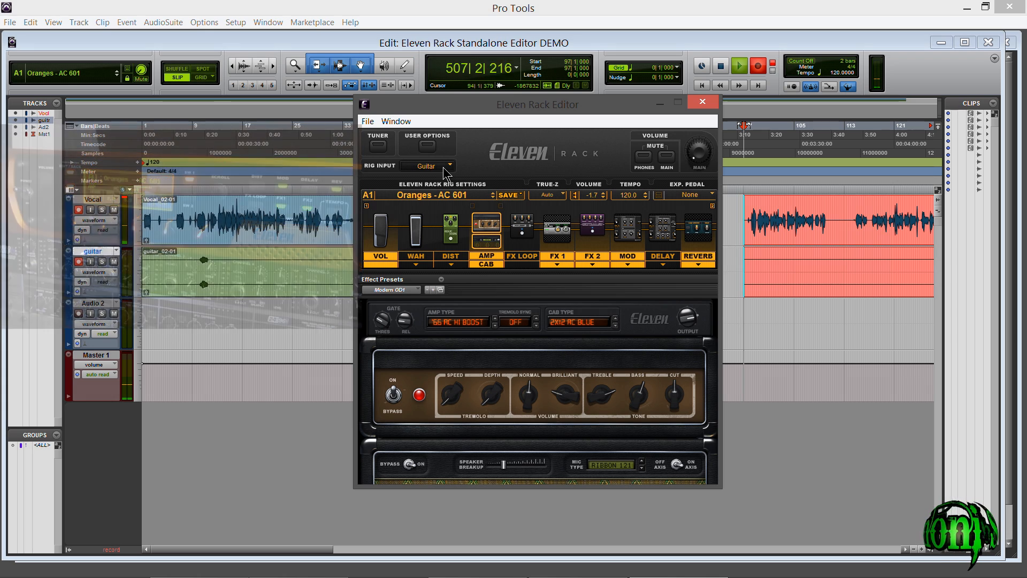
{"action": "left_click", "coordinate": [428, 165]}
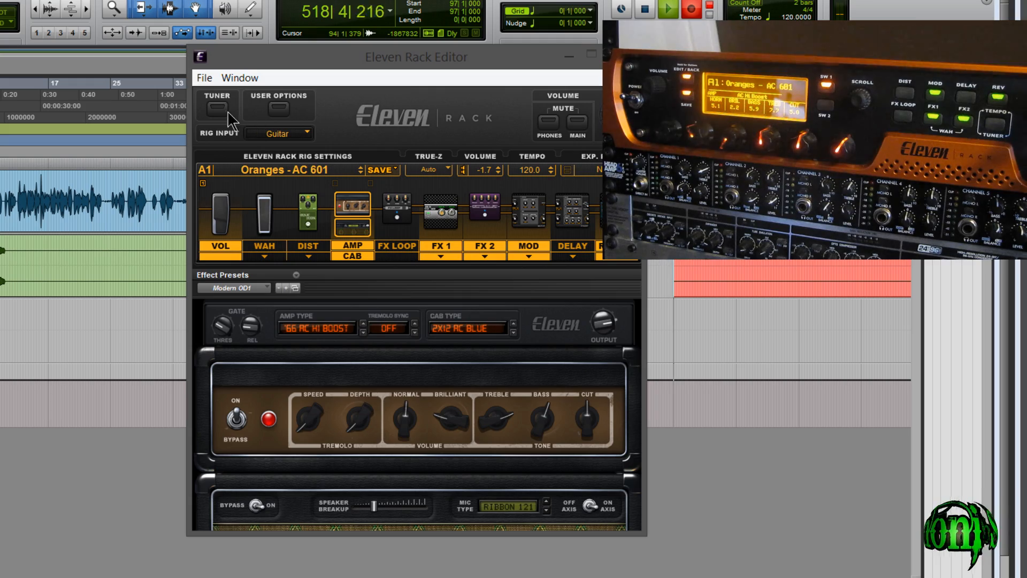
{"action": "left_click", "coordinate": [216, 107]}
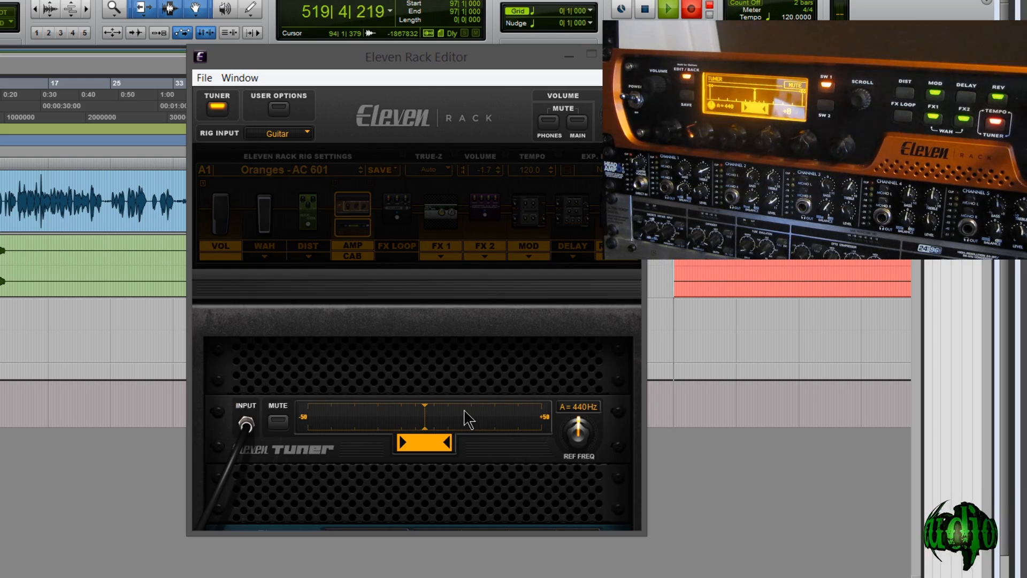
{"action": "left_click", "coordinate": [380, 170]}
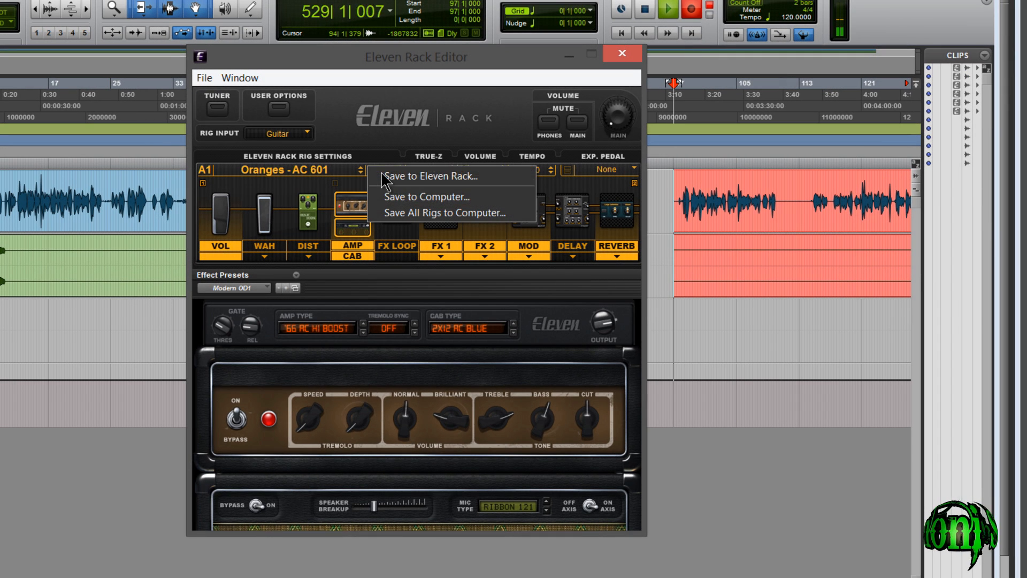
Step: Save Oranges - AC 601 to computer, browsing via This PC to the Eleven Rack Presets-Rigs Backup folder
{"action": "left_click", "coordinate": [427, 197]}
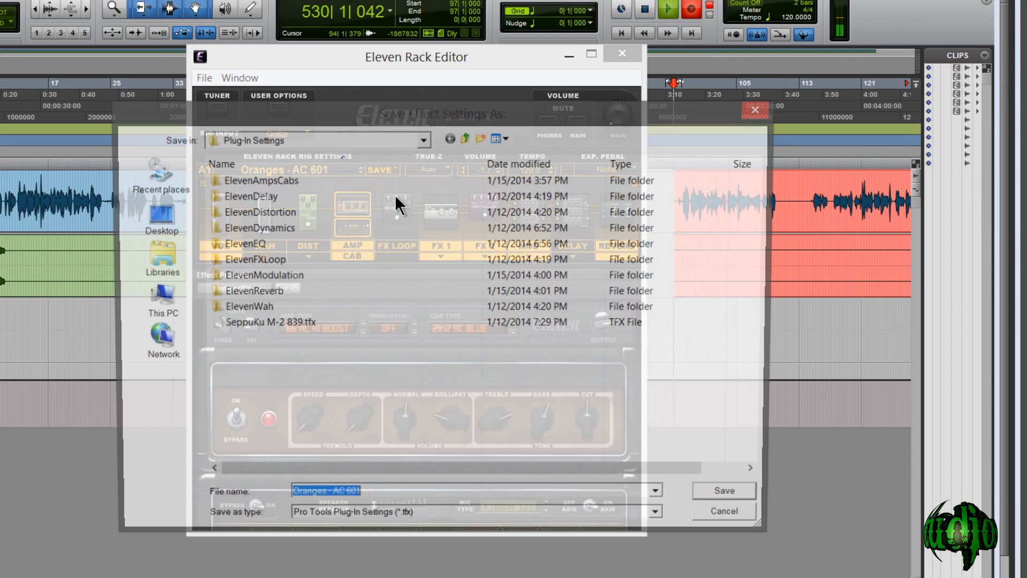
{"action": "left_click", "coordinate": [265, 323]}
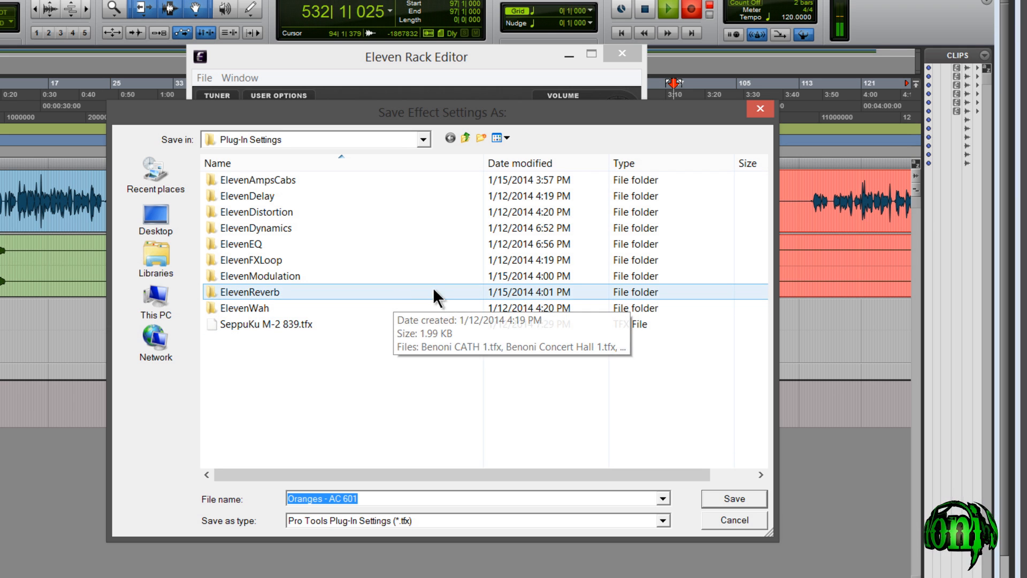
{"action": "left_click", "coordinate": [423, 140]}
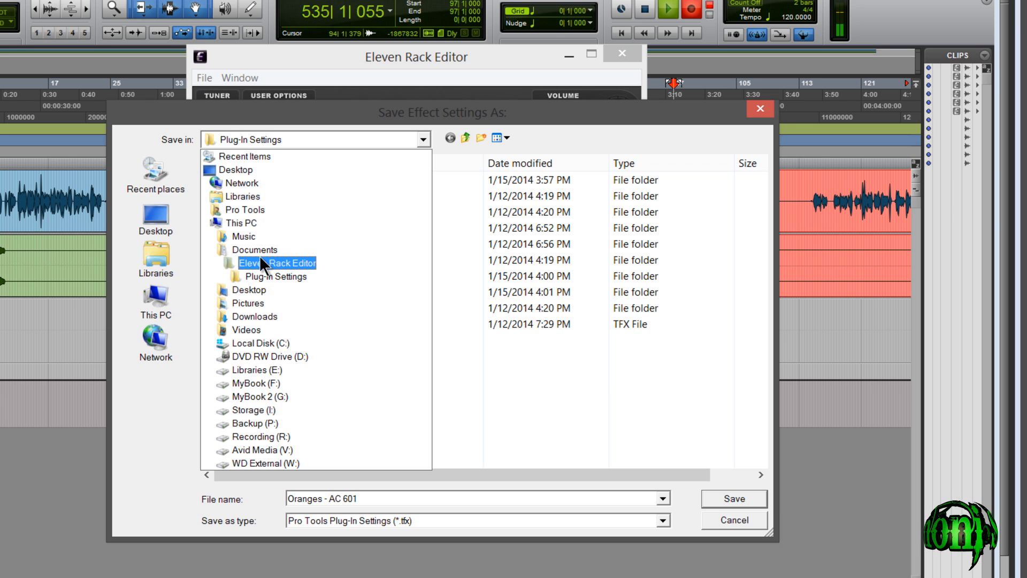
{"action": "double_click", "coordinate": [277, 263]}
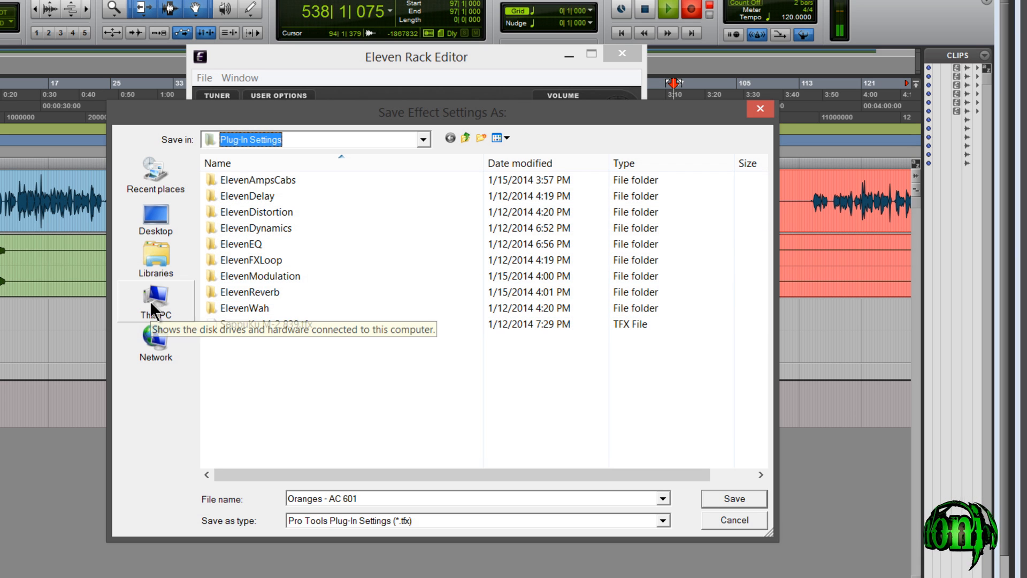
{"action": "left_click", "coordinate": [256, 260]}
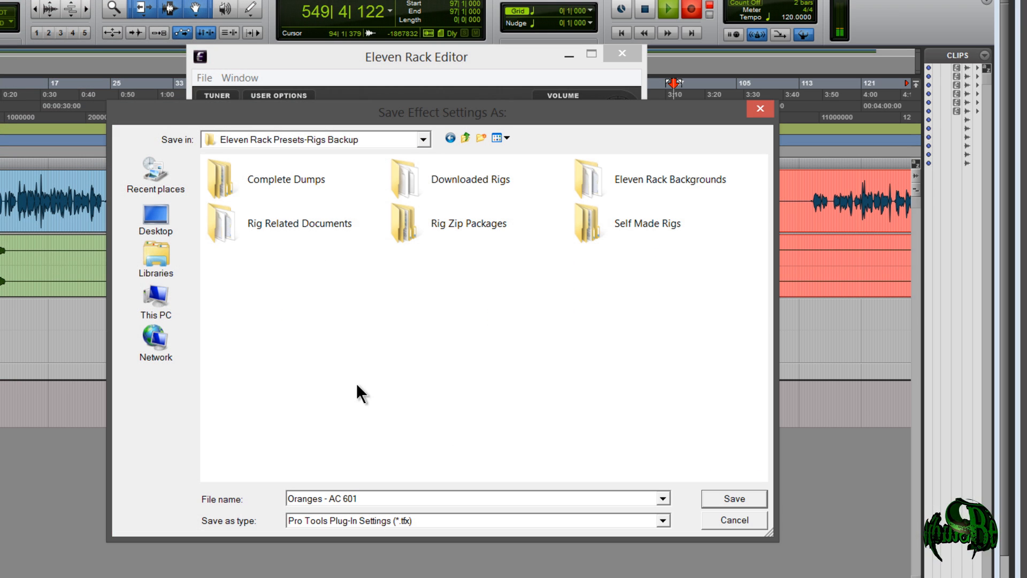
{"action": "left_click", "coordinate": [733, 498]}
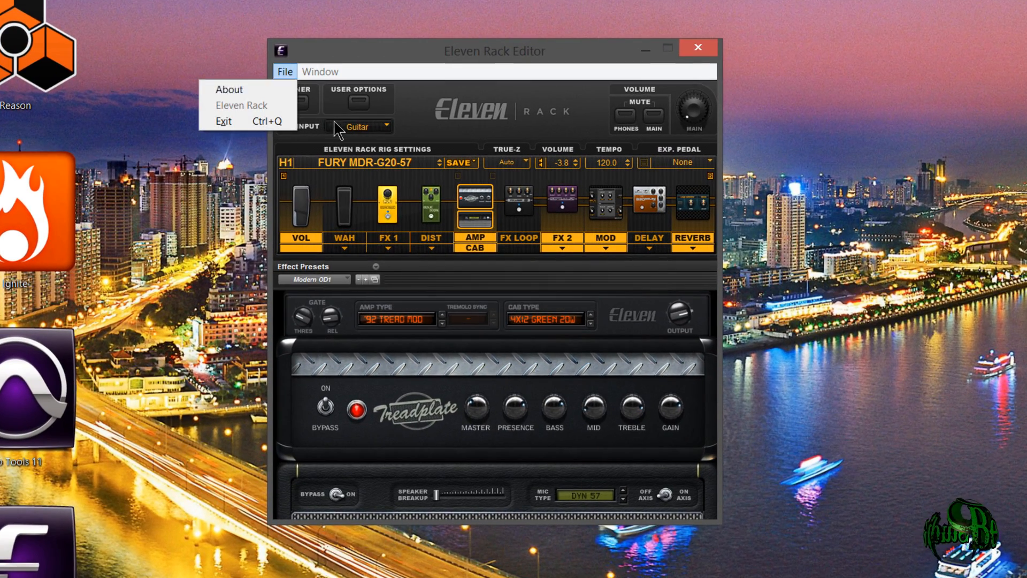
Step: View the editor's About screen, close it, and show the Window menu with rig F3 FURY MDR-B30-57
{"action": "left_click", "coordinate": [229, 89]}
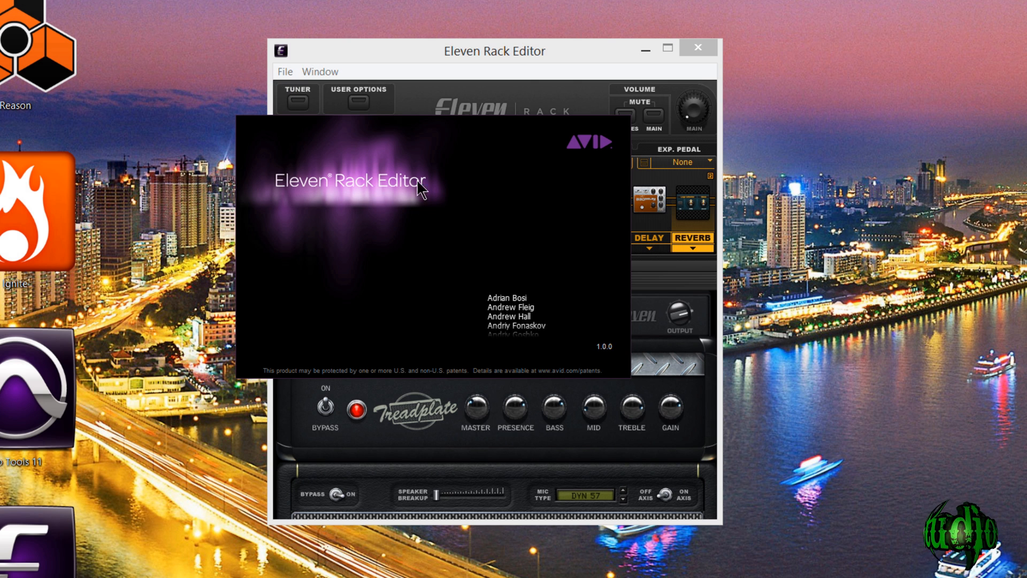
{"action": "left_click", "coordinate": [320, 72]}
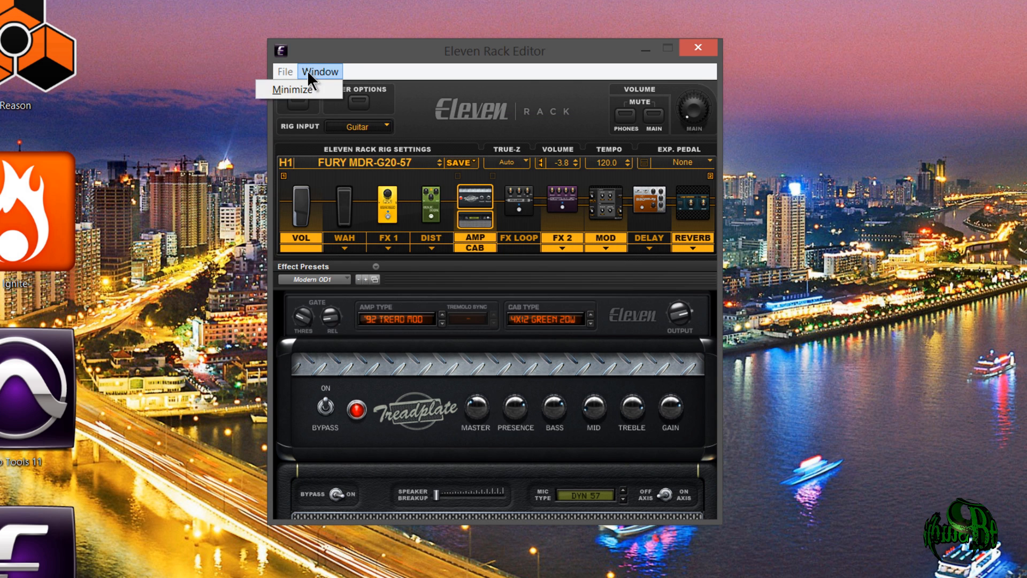
{"action": "left_click", "coordinate": [295, 90]}
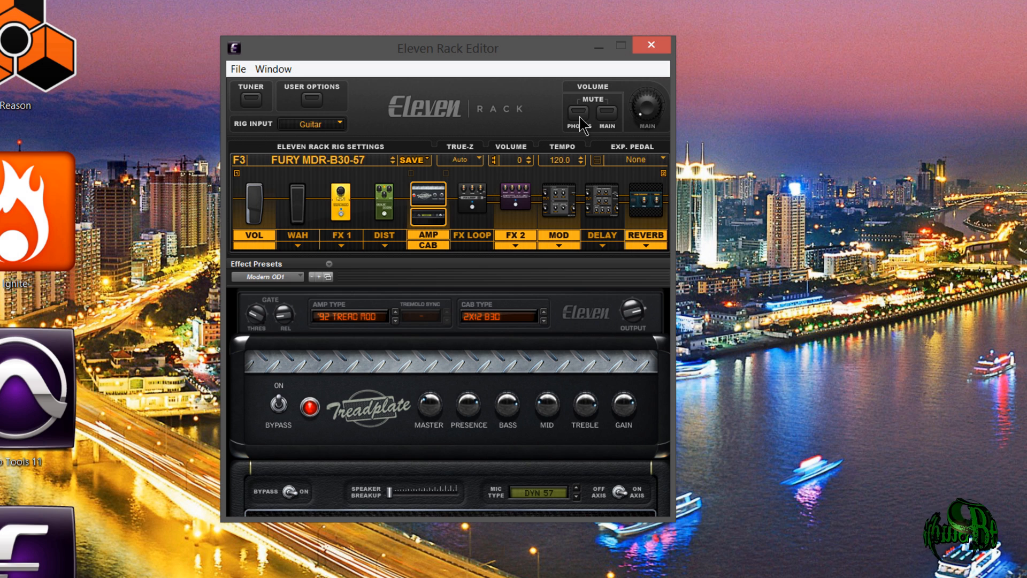
{"action": "mouse_move", "coordinate": [417, 151]}
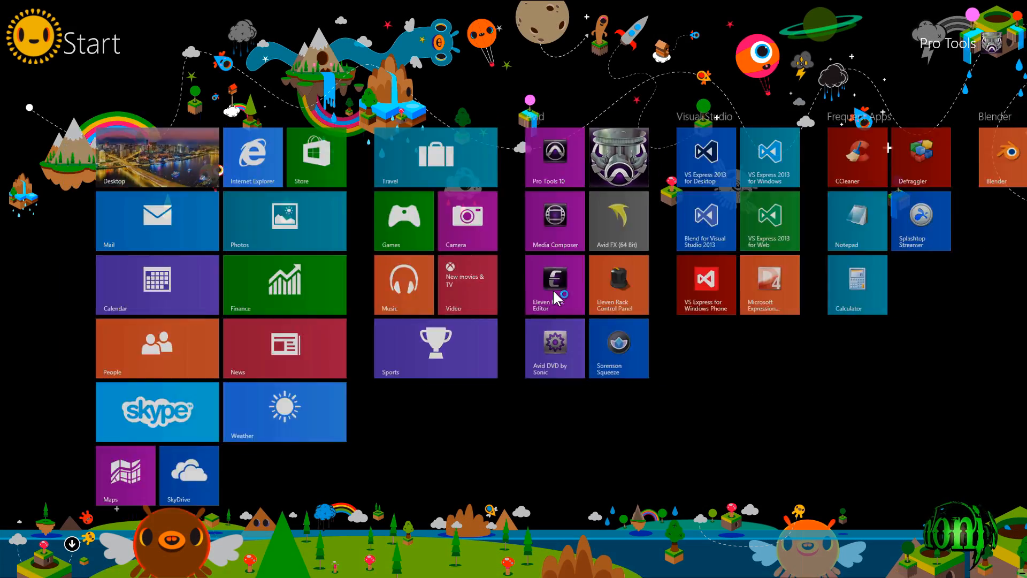
Step: Launch the standalone Eleven Rack Editor from its Start screen tile
{"action": "left_click", "coordinate": [554, 285]}
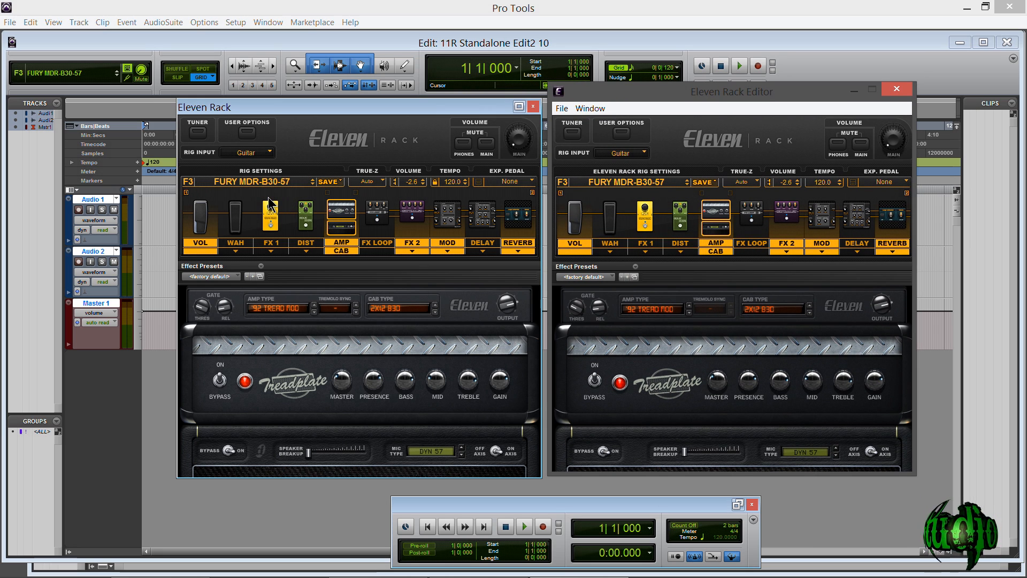
{"action": "mouse_move", "coordinate": [677, 354]}
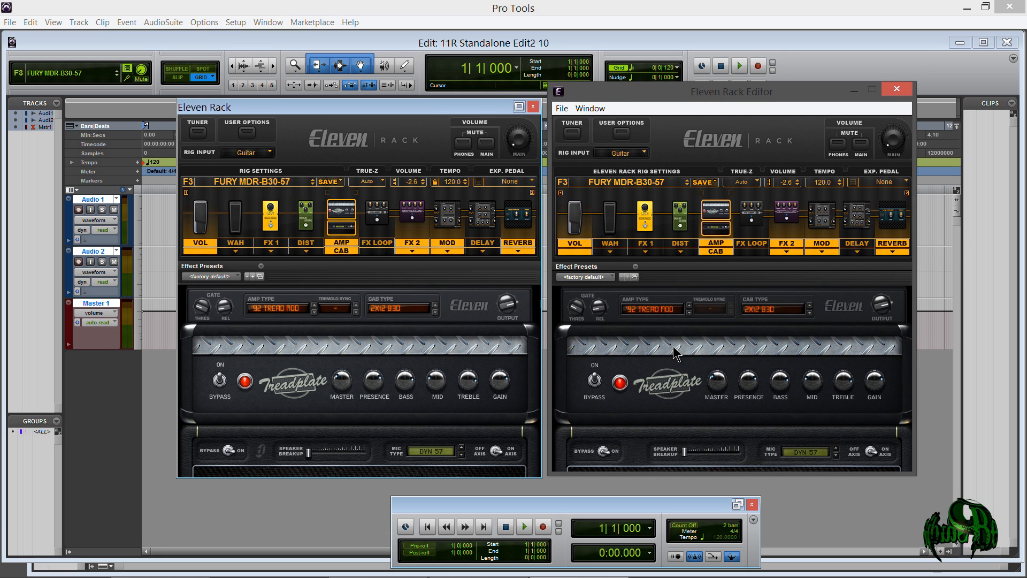